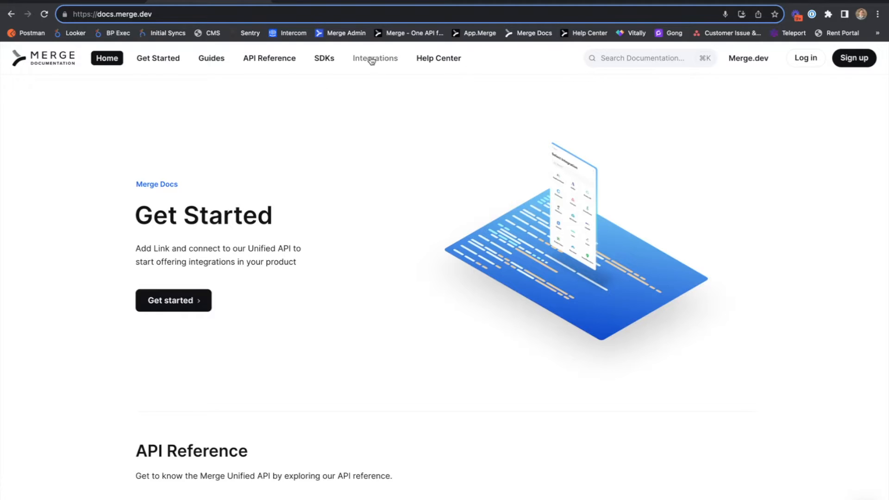
Browse Merge Docs integrations to BambooHR's GET /employees/{employee_id} endpoint and its Employee fields
left_click(375, 57)
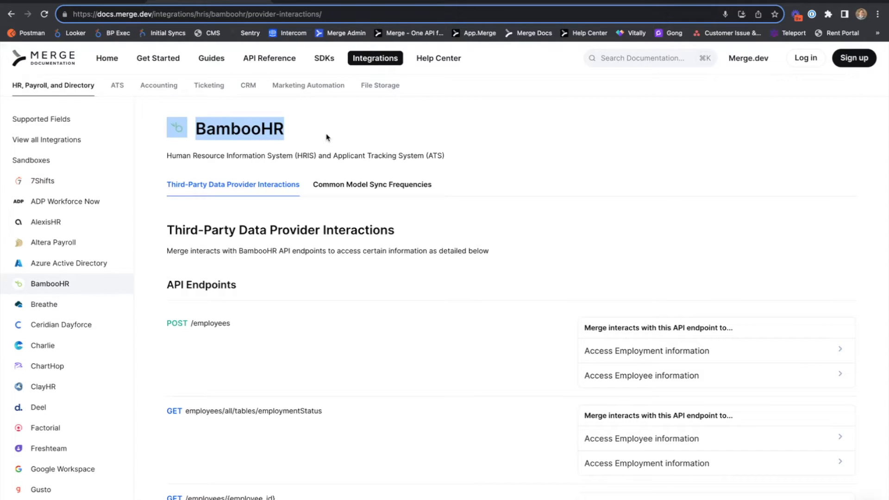
scroll("down", 3)
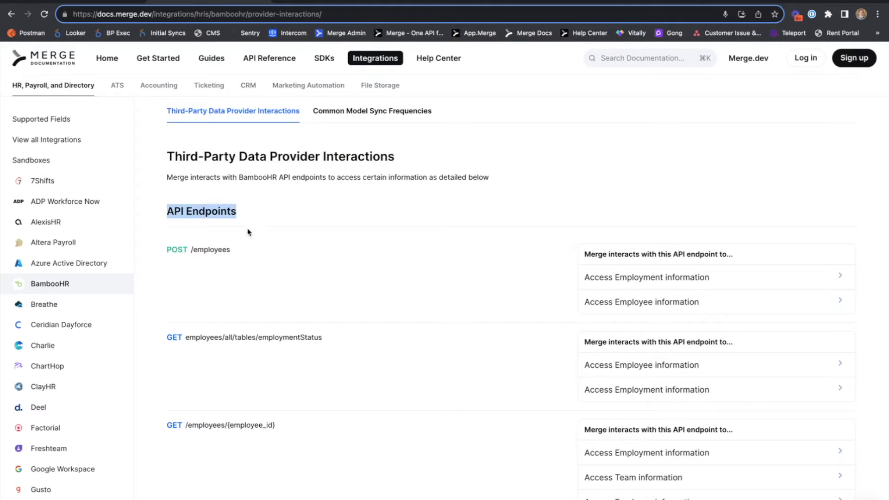
mouse_move(530, 363)
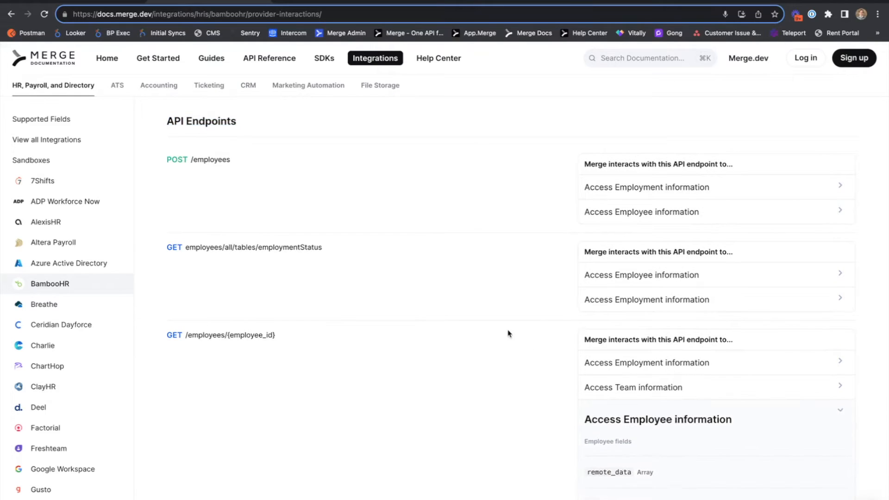
scroll("down", 3)
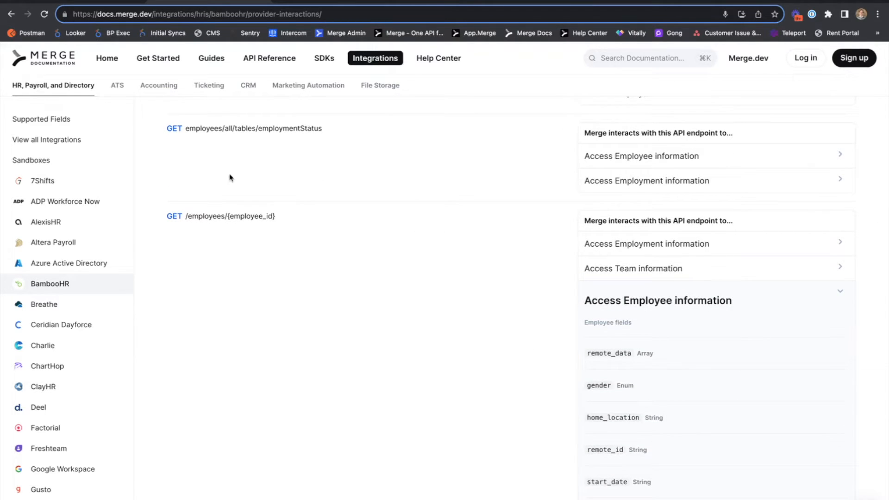
left_click_drag(166, 216, 275, 216)
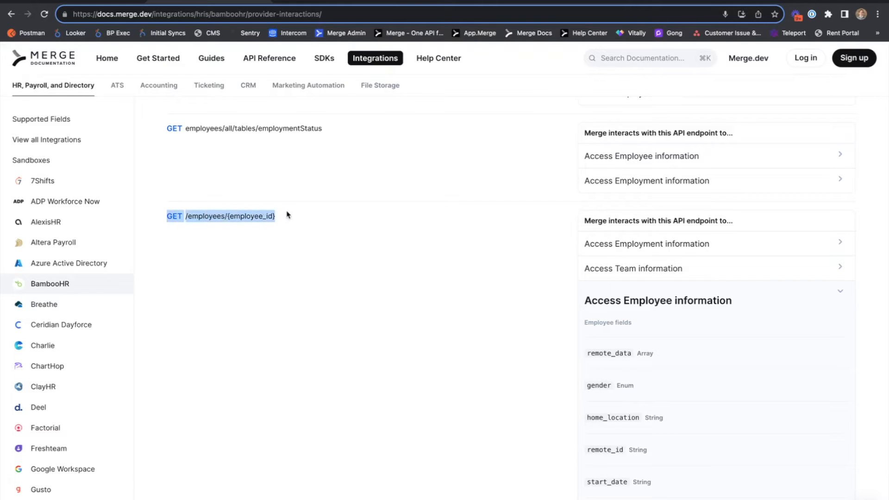
mouse_move(331, 269)
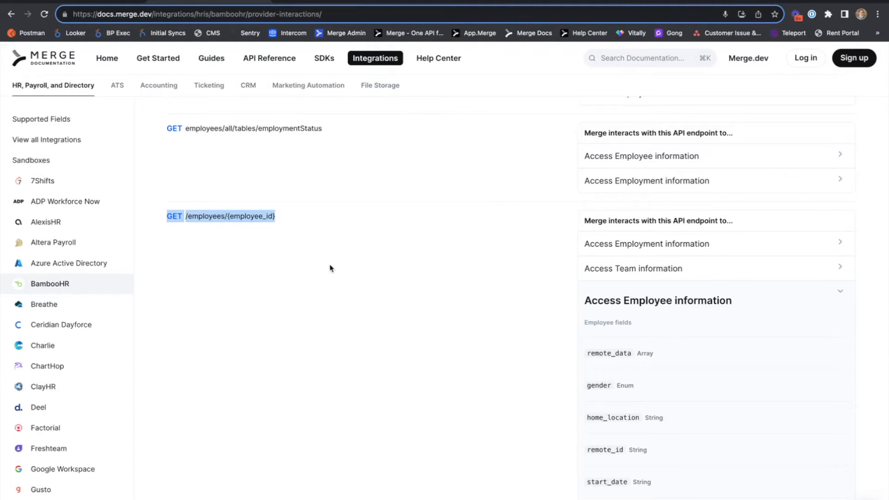
scroll("down", 3)
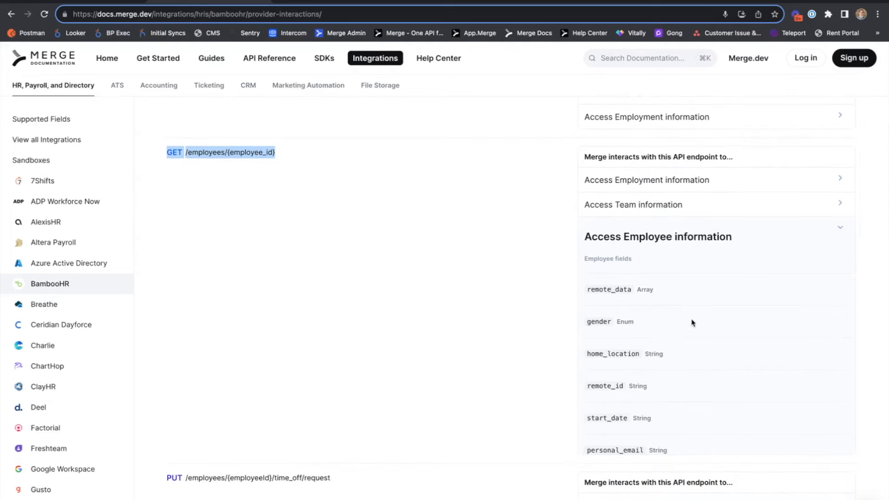
scroll("down", 3)
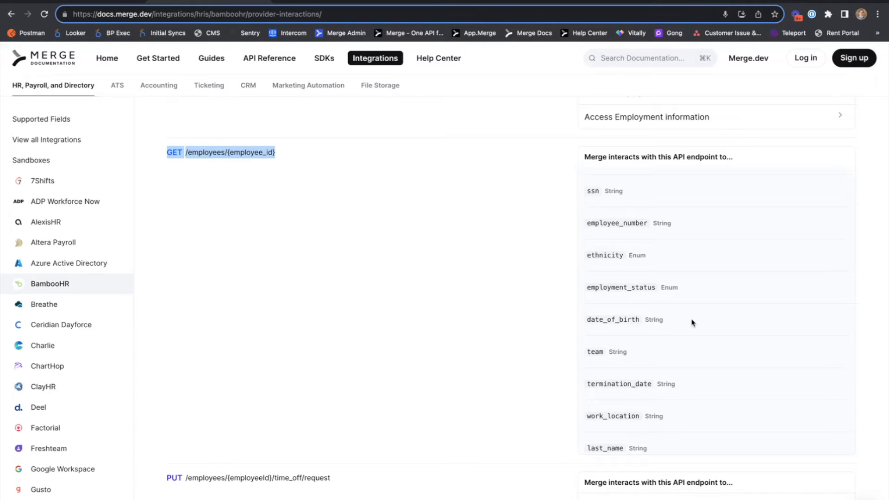
scroll("down", 3)
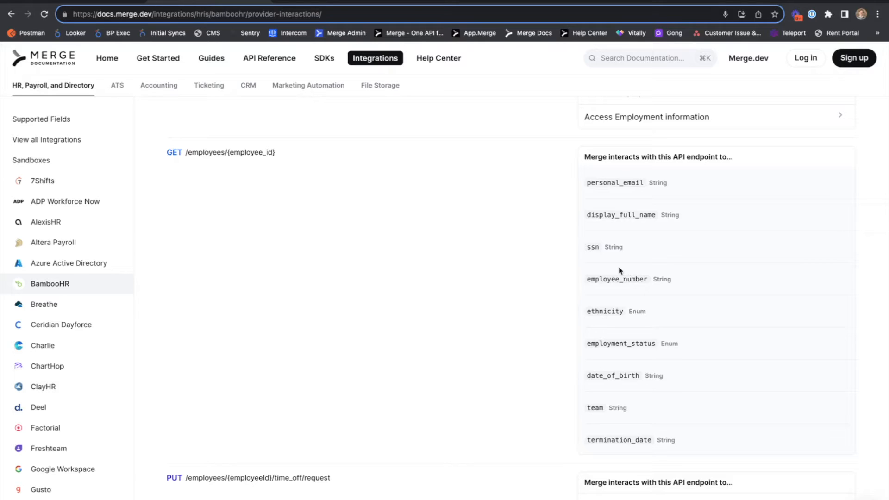
double_click(227, 152)
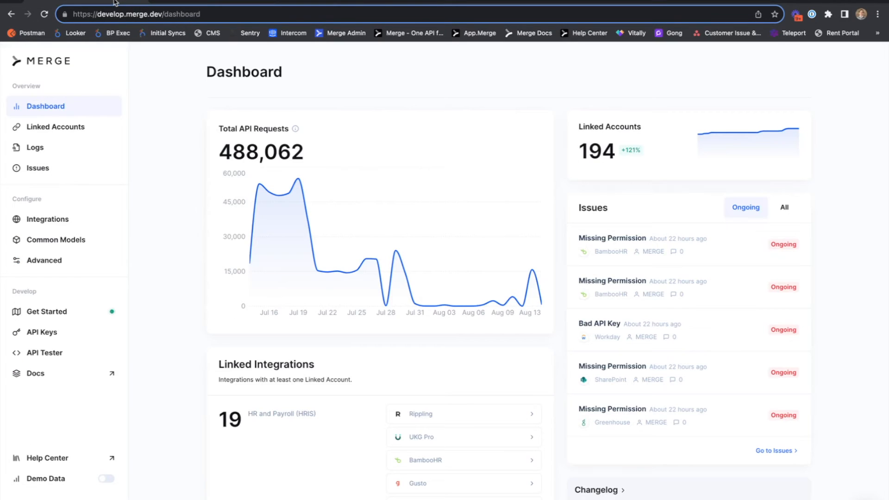
mouse_move(319, 54)
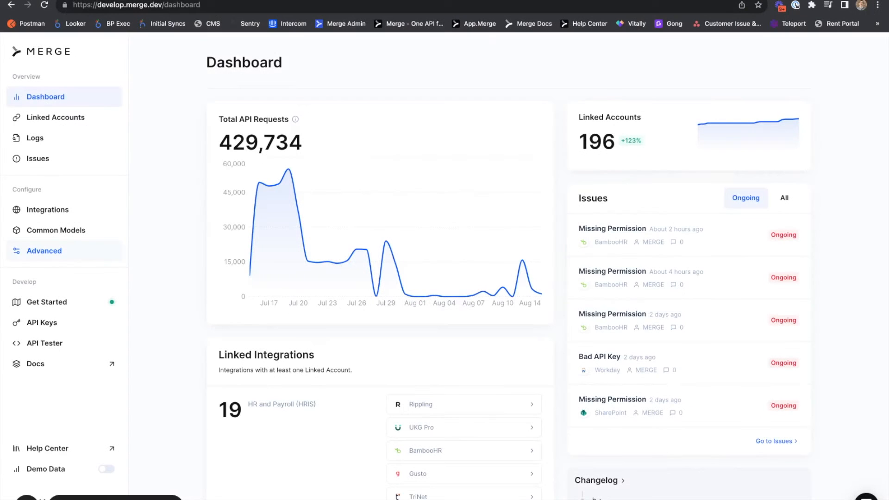
Reach the HRIS Field Mapping Target Fields page under Advanced and start a model search
left_click(44, 251)
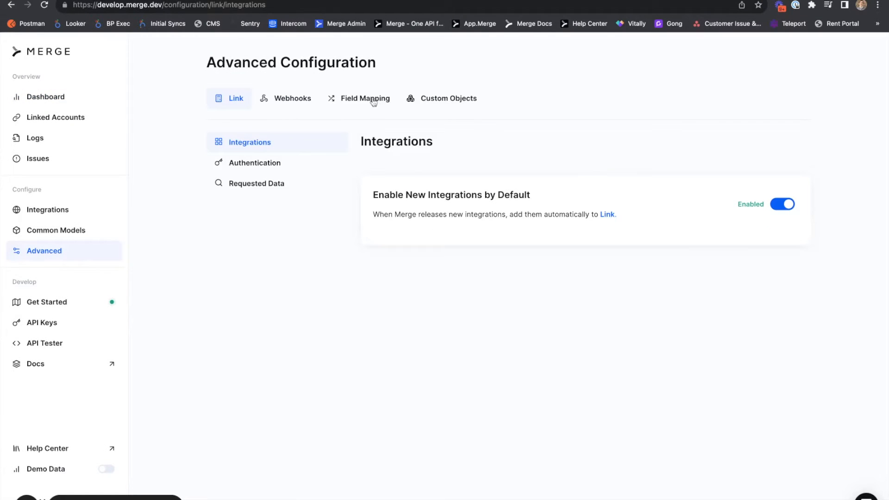
left_click(365, 98)
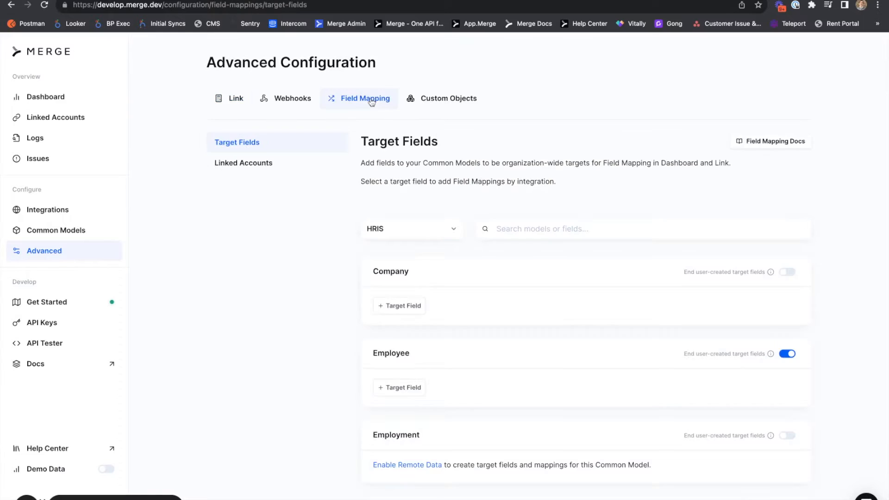
mouse_move(367, 119)
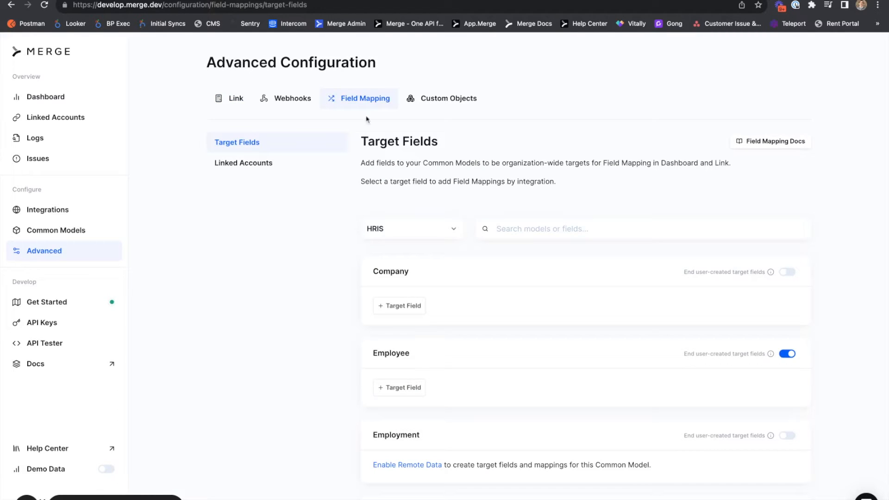
double_click(398, 141)
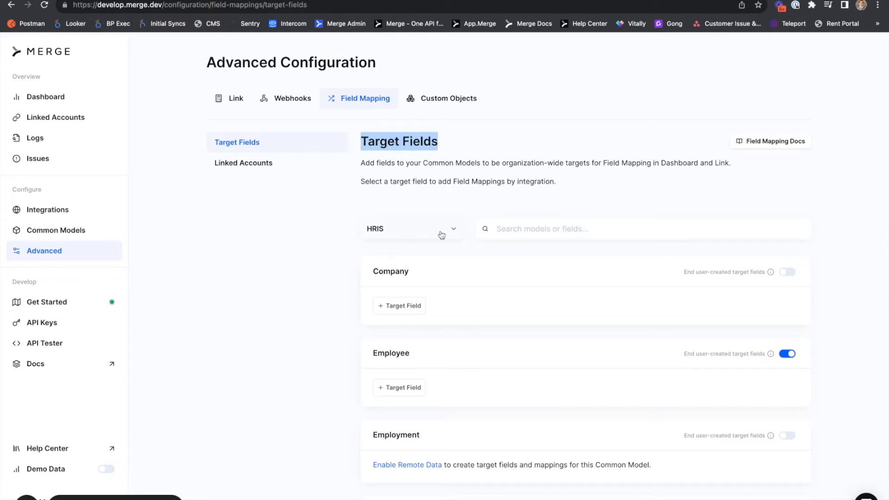
left_click(411, 228)
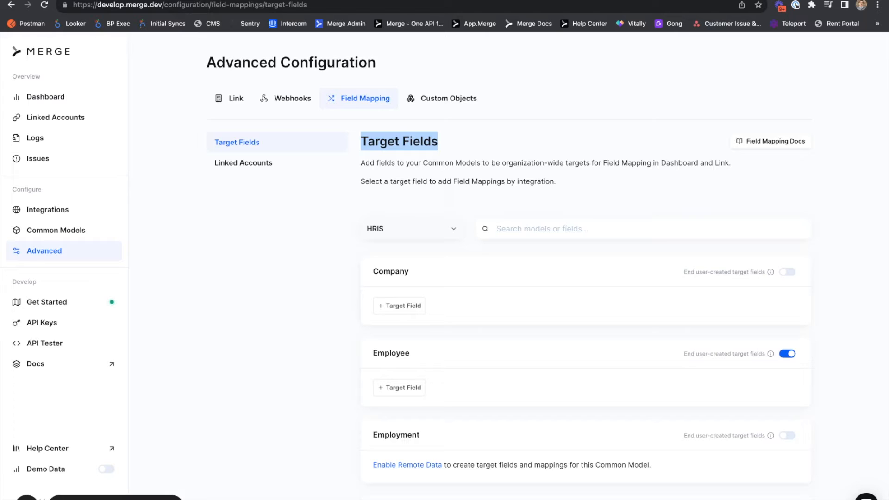
Filter the target fields to the Employee model and begin adding a new target field
type("employee")
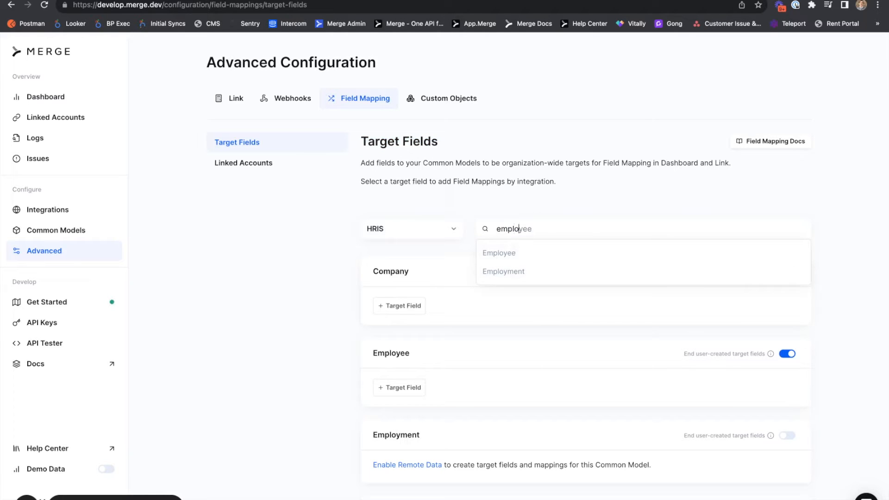
left_click(499, 252)
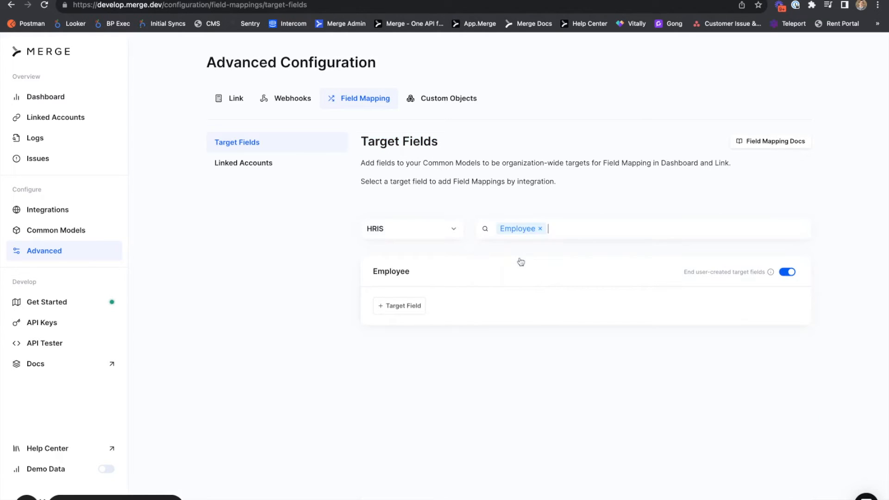
mouse_move(731, 300)
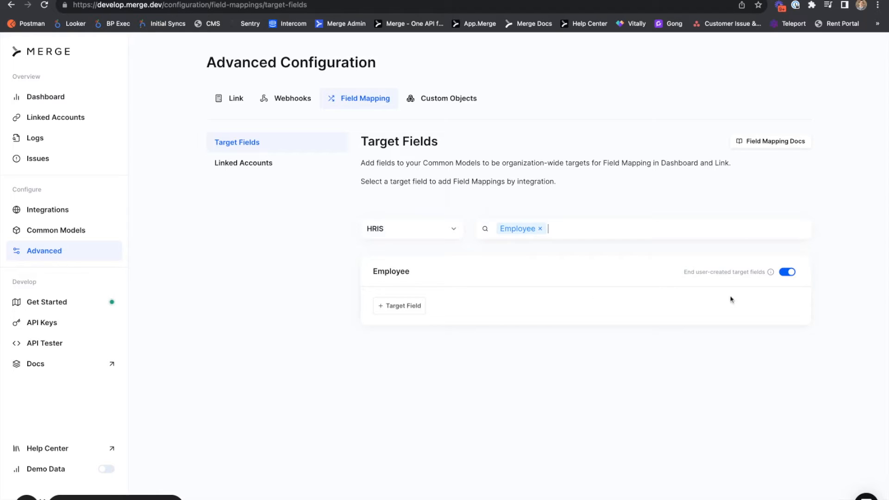
mouse_move(771, 272)
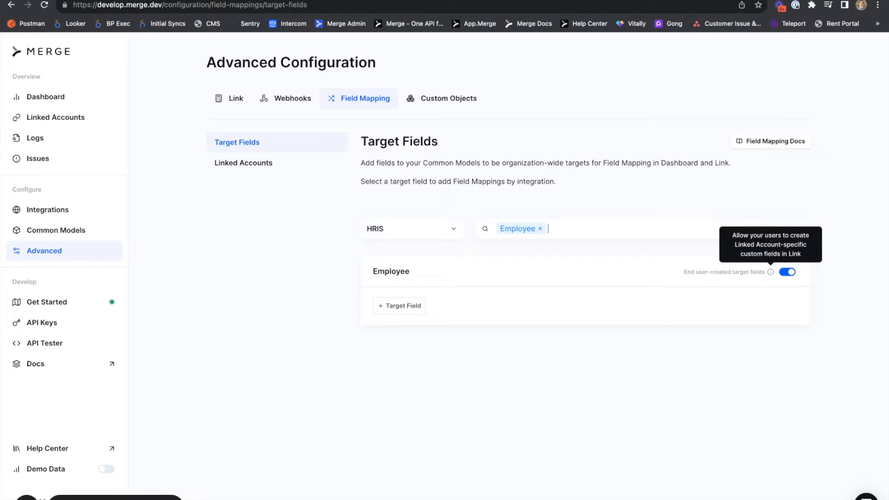
mouse_move(415, 315)
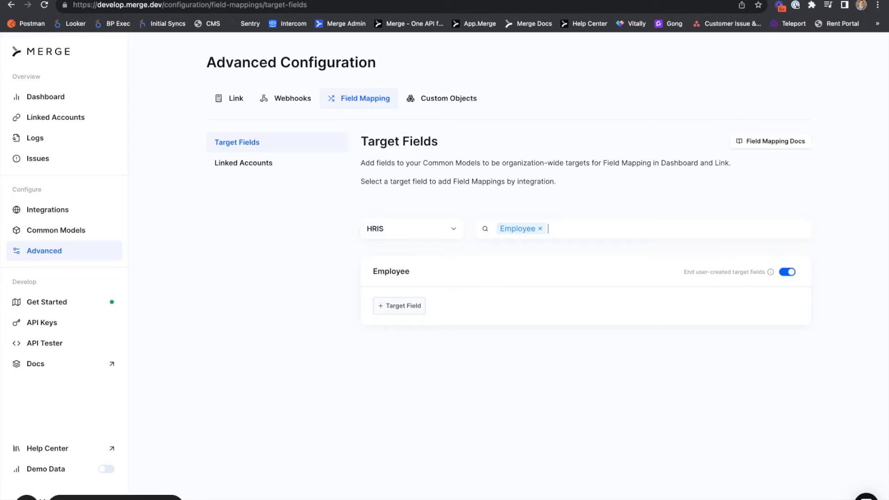
left_click(398, 305)
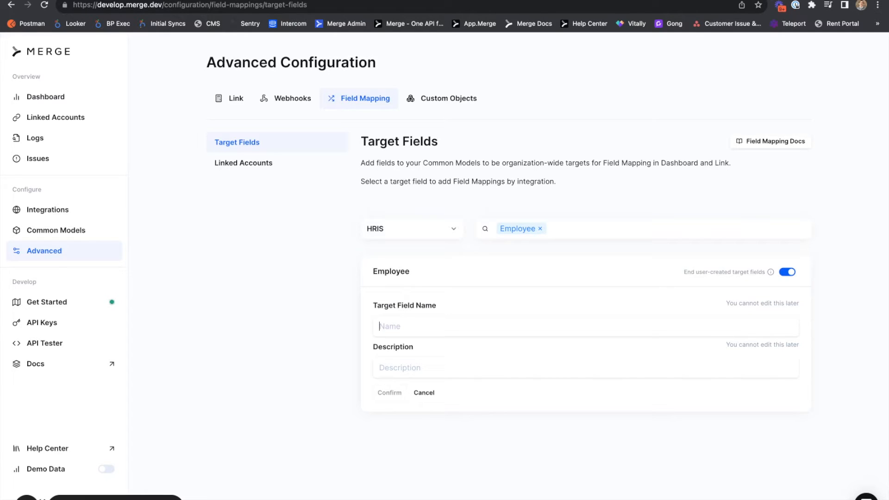
Create target field employee_emergency_contact_mobile described as Employee's Emergency Contact Number, then go to Linked Accounts
type("employee_emergency_contact_m")
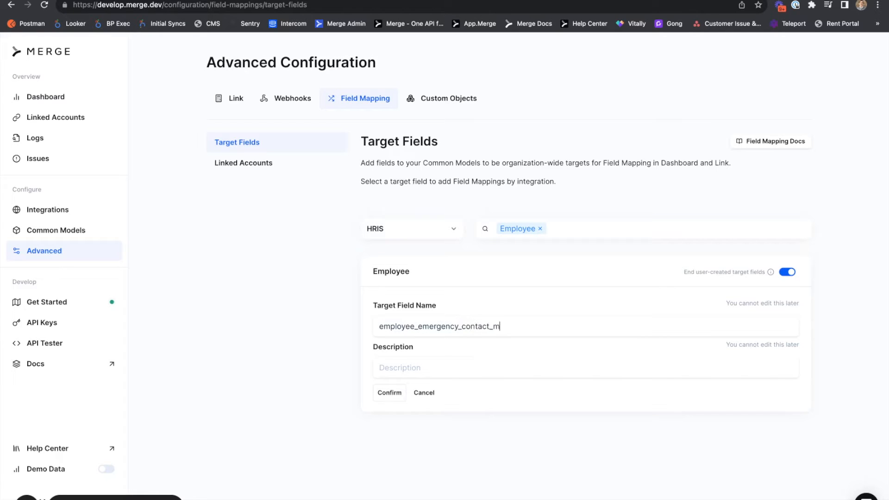
type("obile")
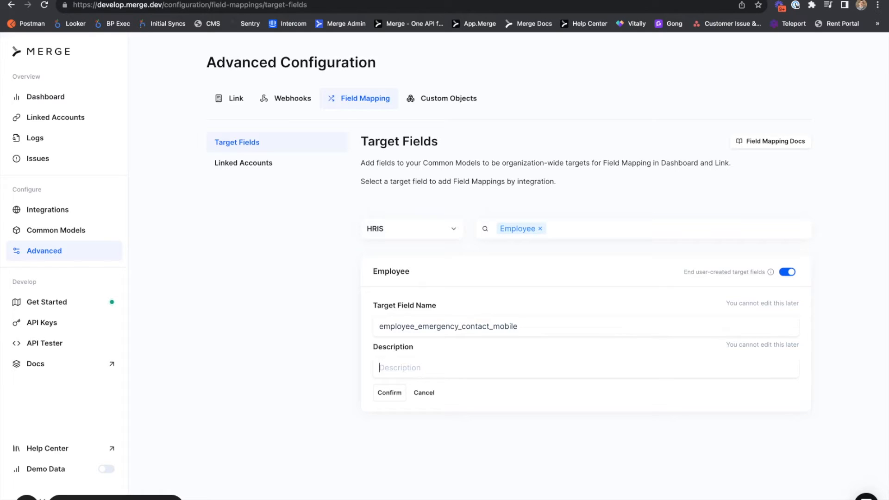
type("Employee's Emergency Contact N")
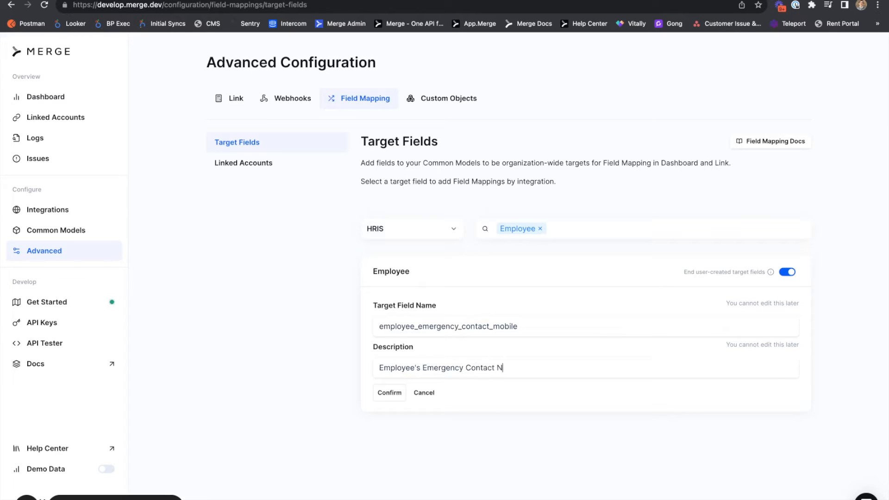
type("umber")
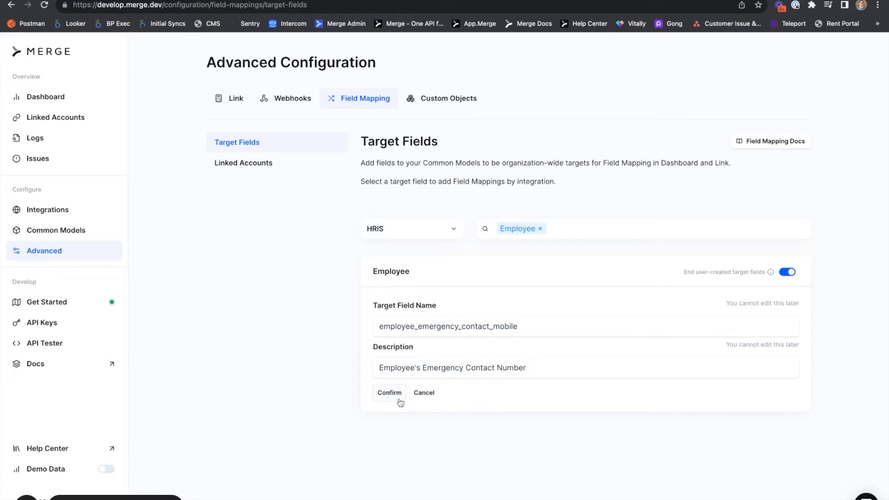
left_click(389, 393)
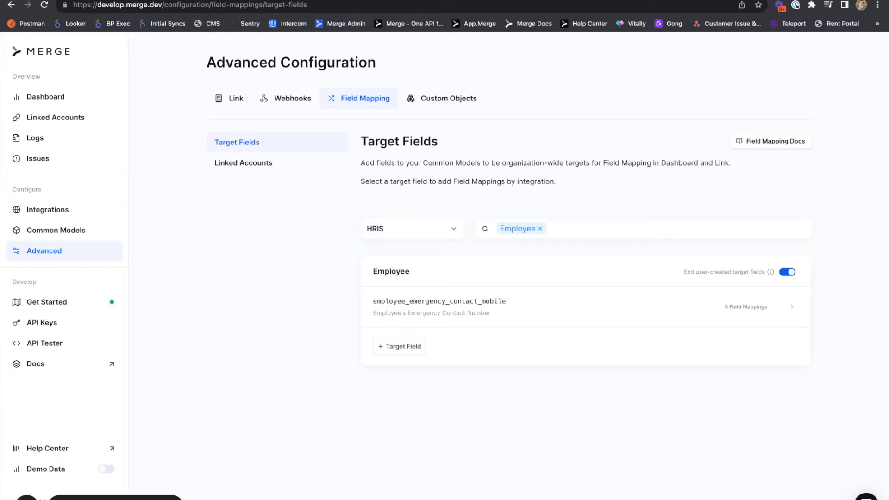
left_click(56, 116)
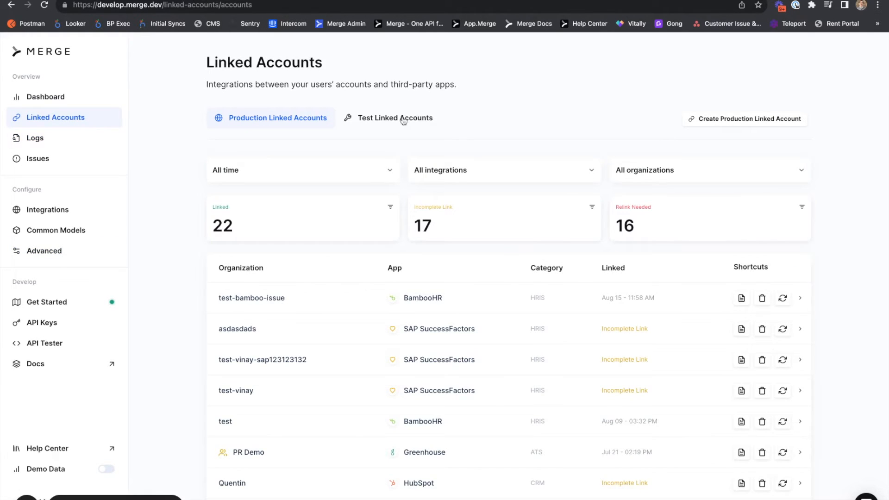
Start a test linked account for BambooHR and accept its Read/Write data access request
left_click(395, 117)
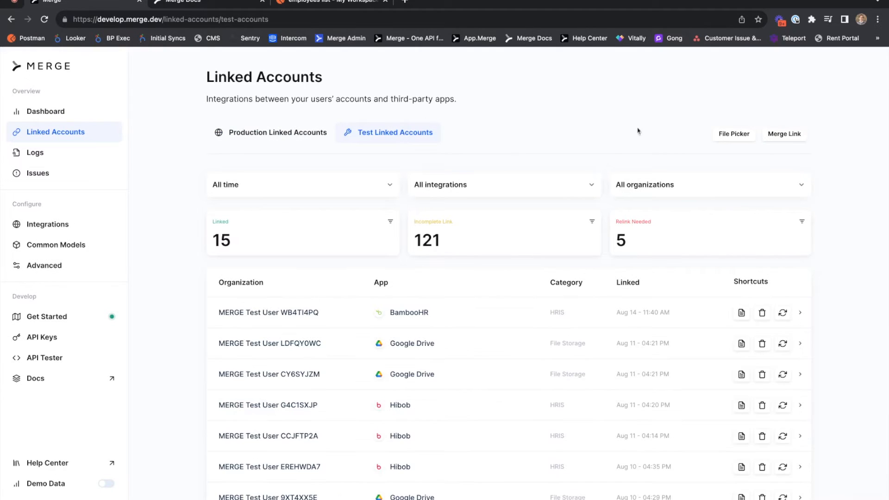
mouse_move(788, 136)
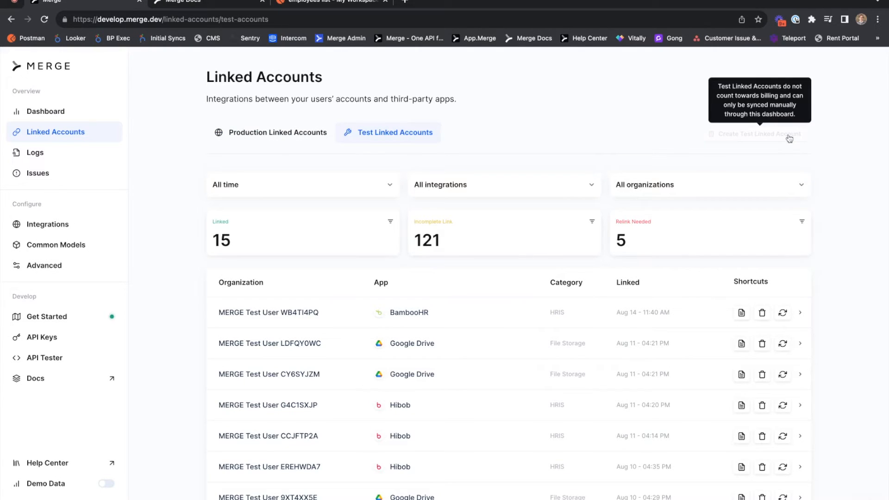
left_click(758, 133)
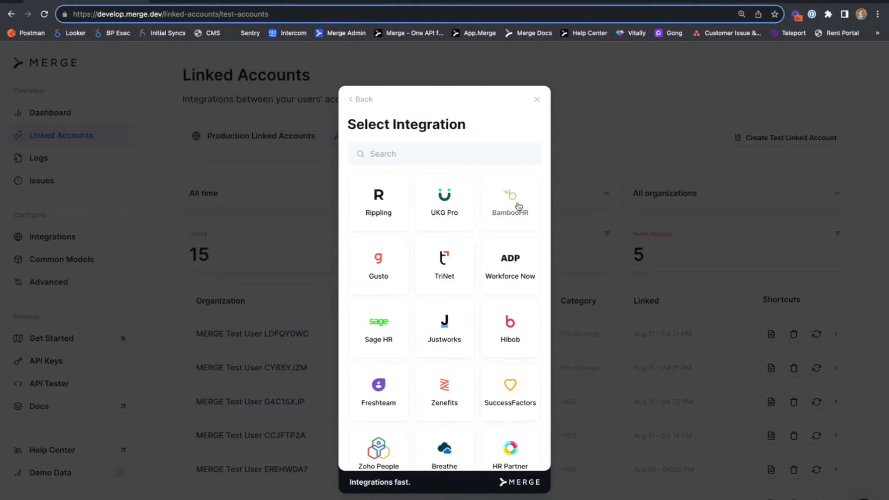
left_click(509, 203)
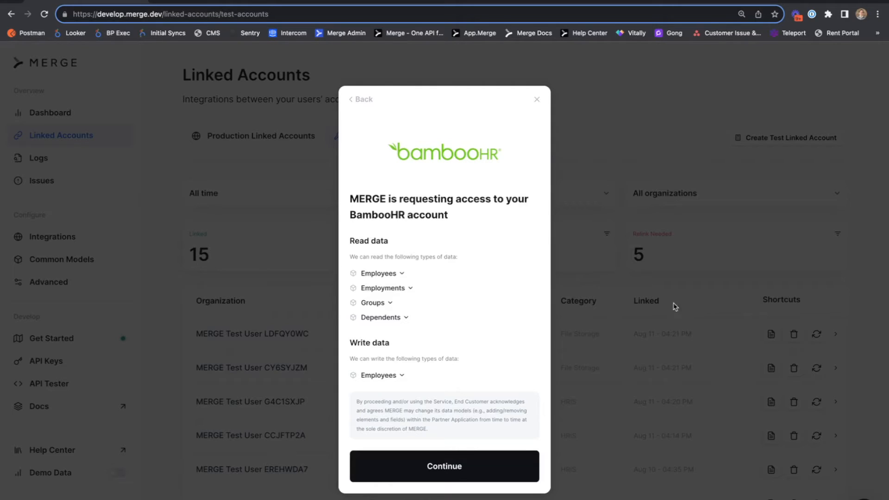
mouse_move(419, 267)
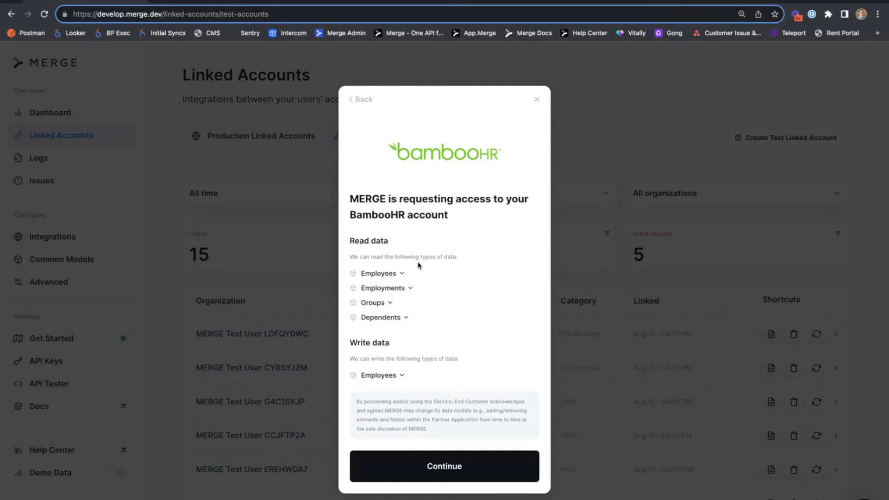
double_click(368, 240)
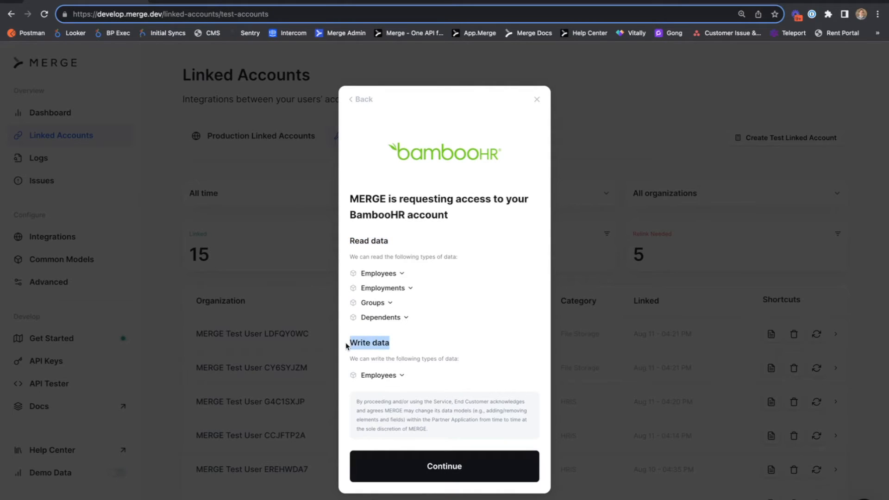
mouse_move(475, 368)
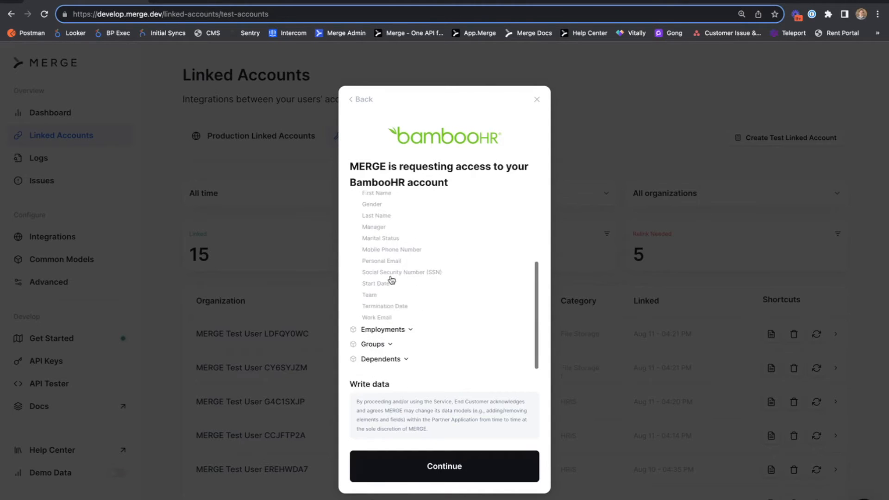
left_click(443, 466)
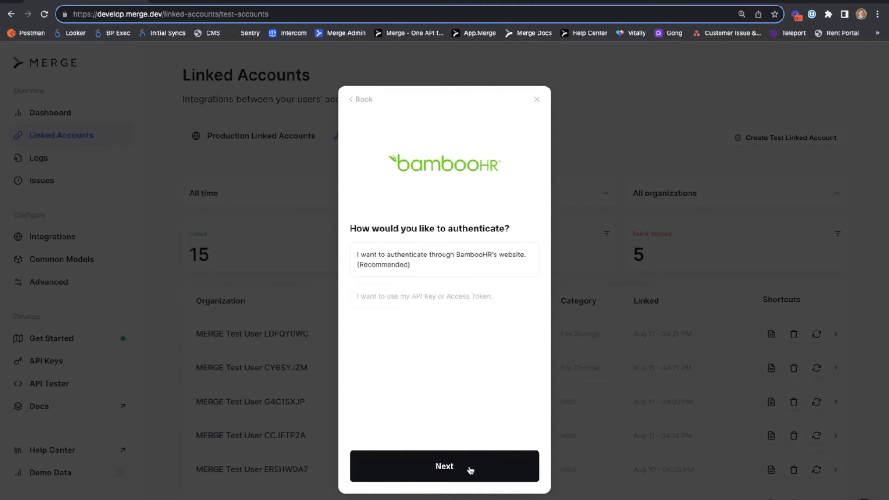
mouse_move(459, 388)
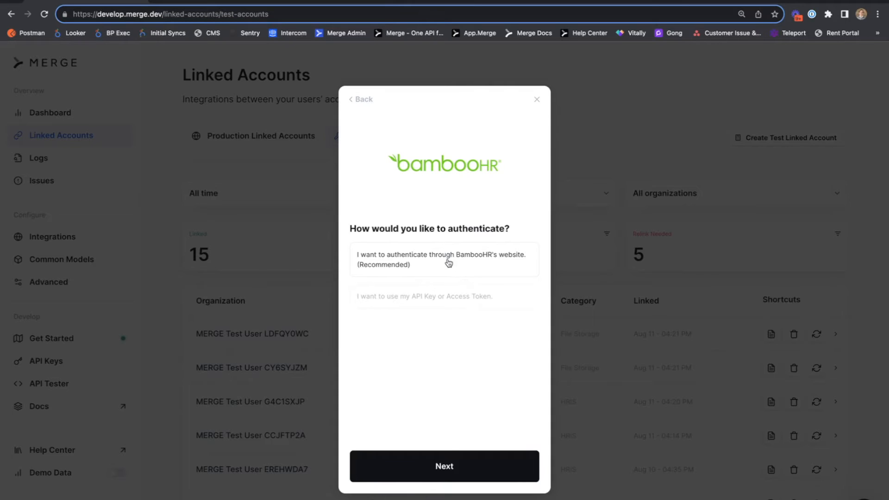
Choose authentication through BambooHR's website and submit the subdomain 'merge'
left_click(443, 296)
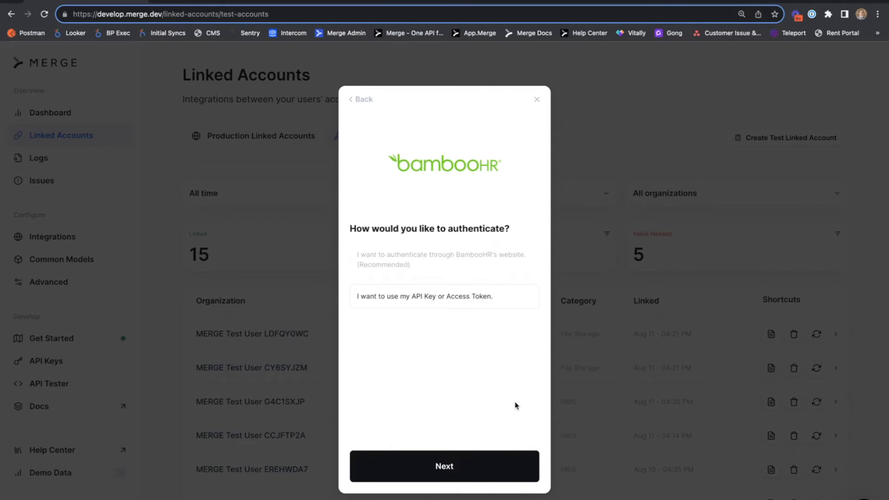
mouse_move(475, 253)
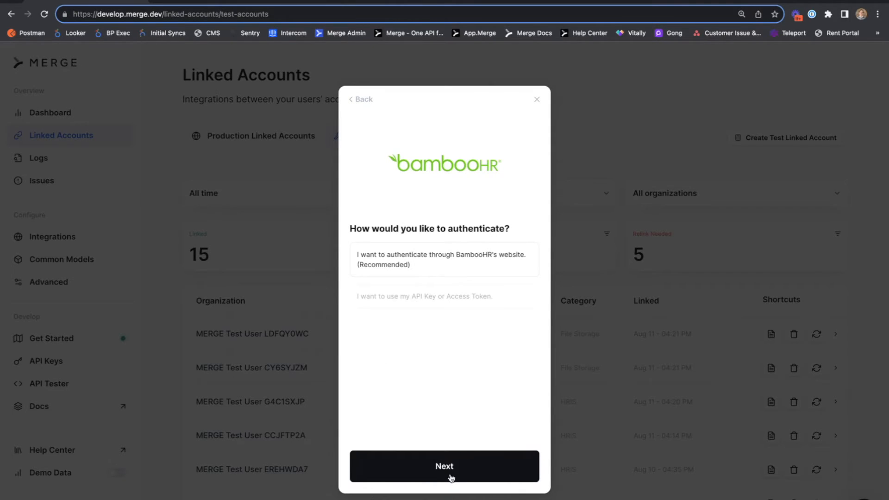
left_click(444, 466)
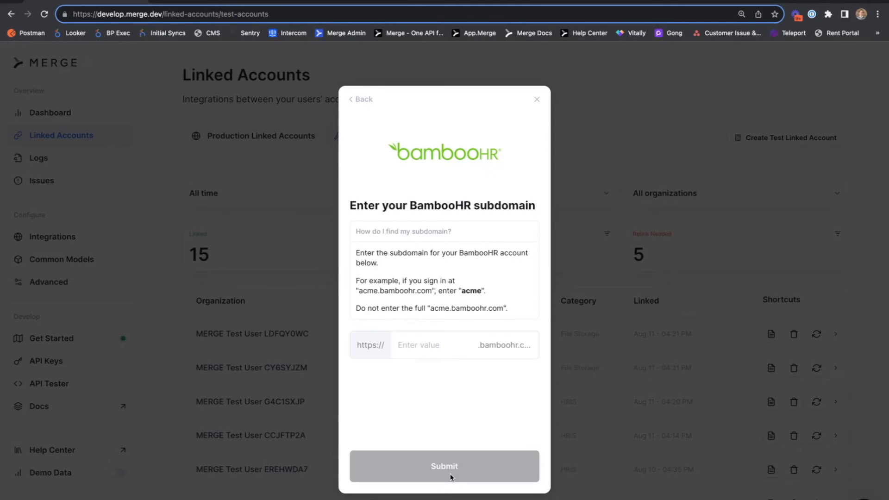
left_click(448, 344)
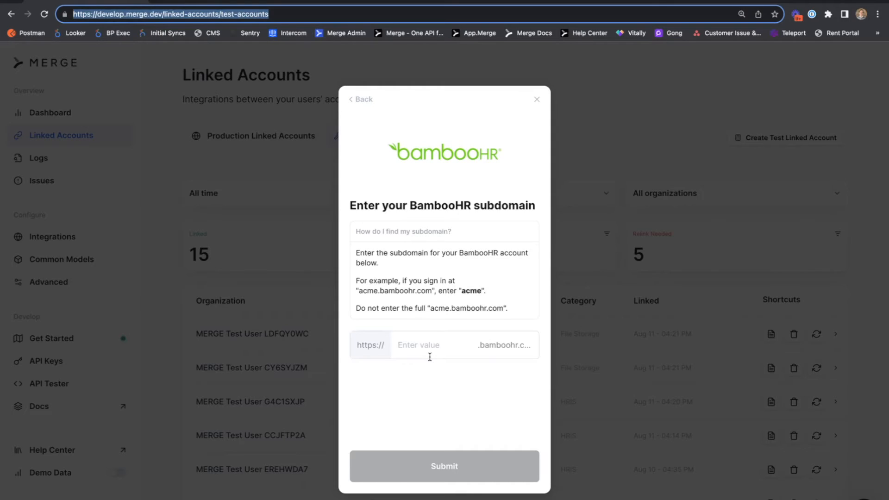
type("merge")
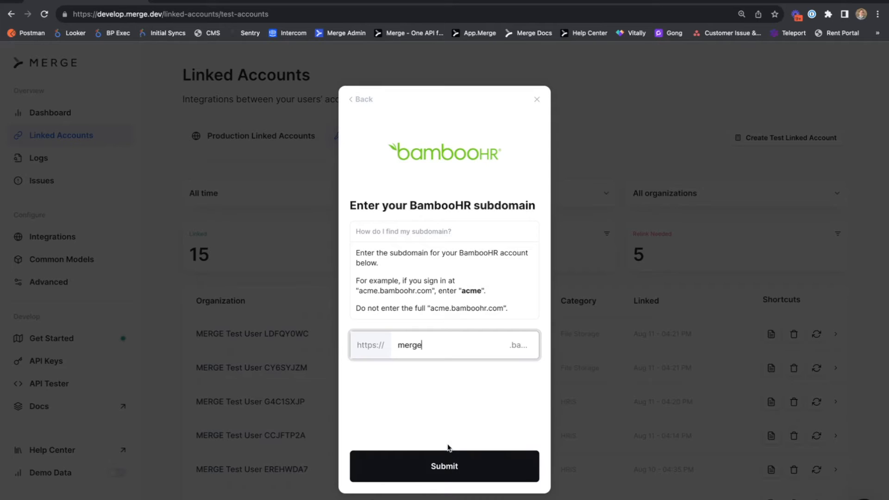
left_click(444, 466)
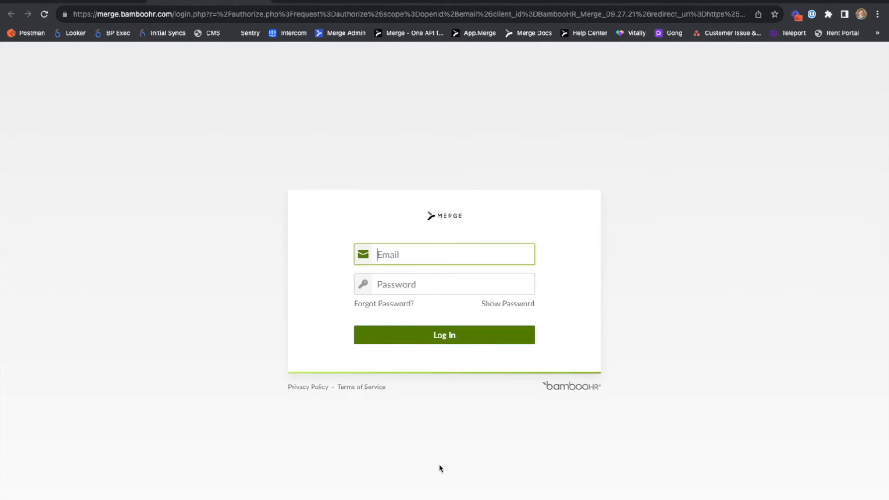
Sign in to BambooHR with the saved autofilled credentials
left_click(443, 253)
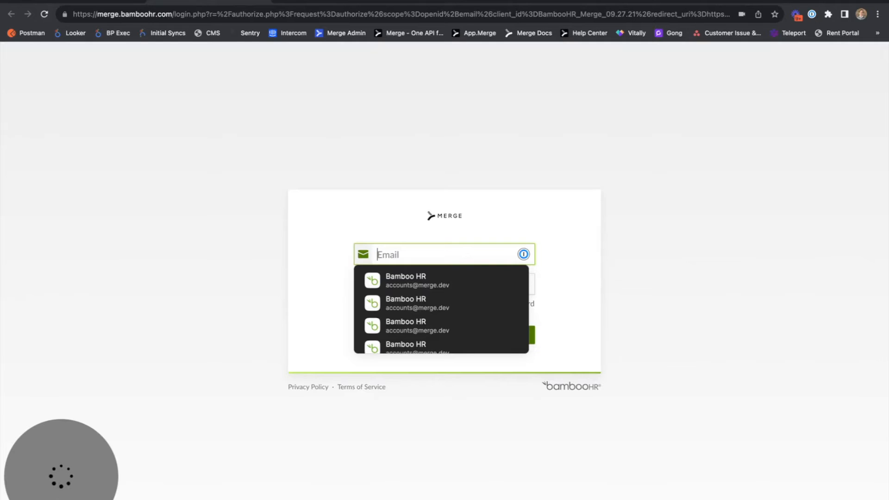
left_click(397, 14)
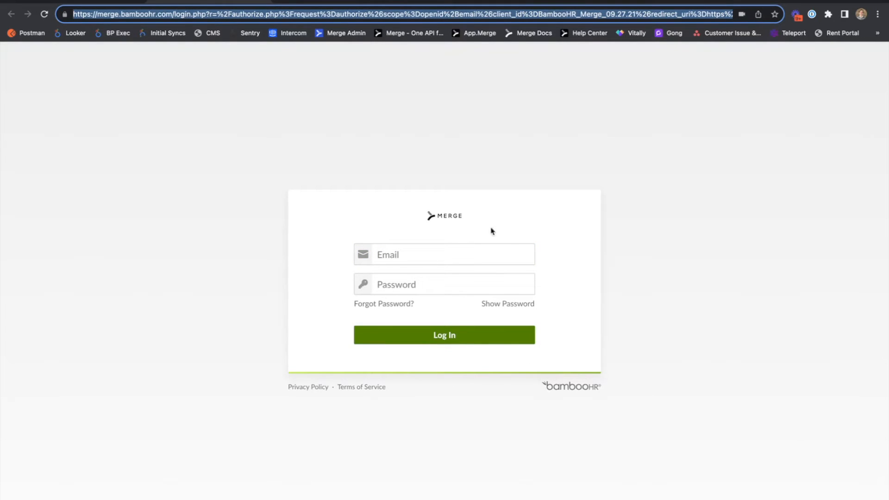
left_click(443, 254)
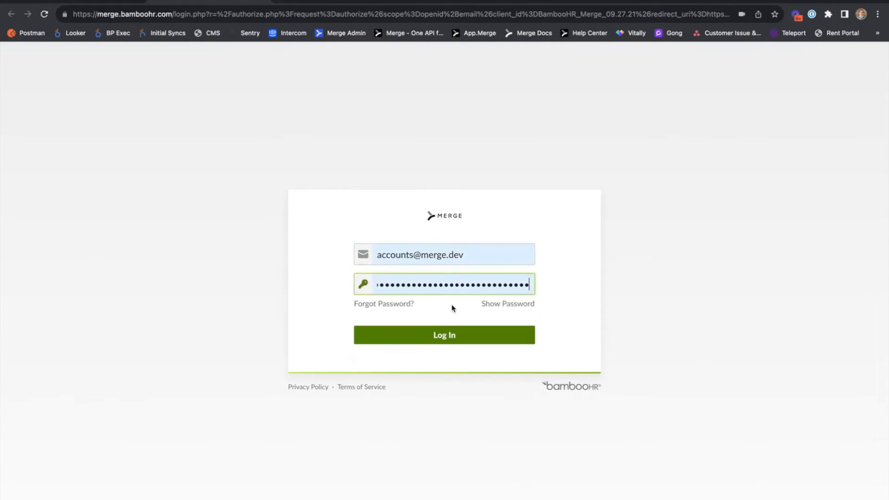
mouse_move(486, 360)
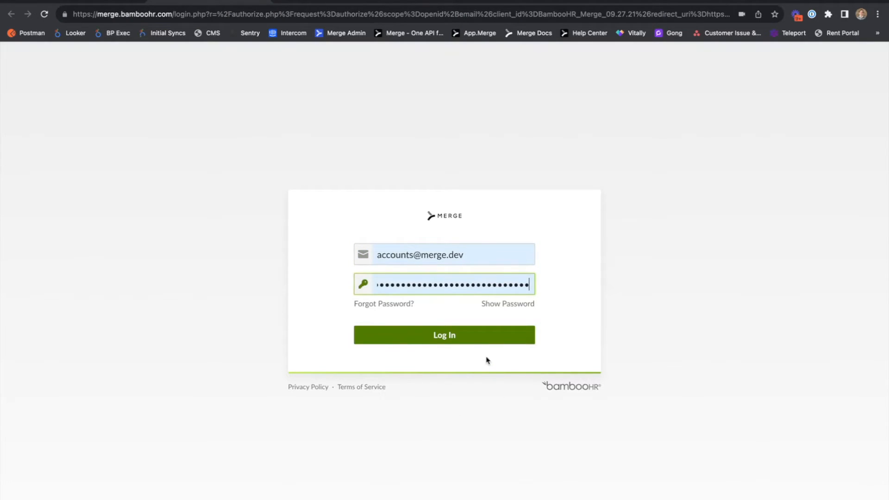
left_click(443, 334)
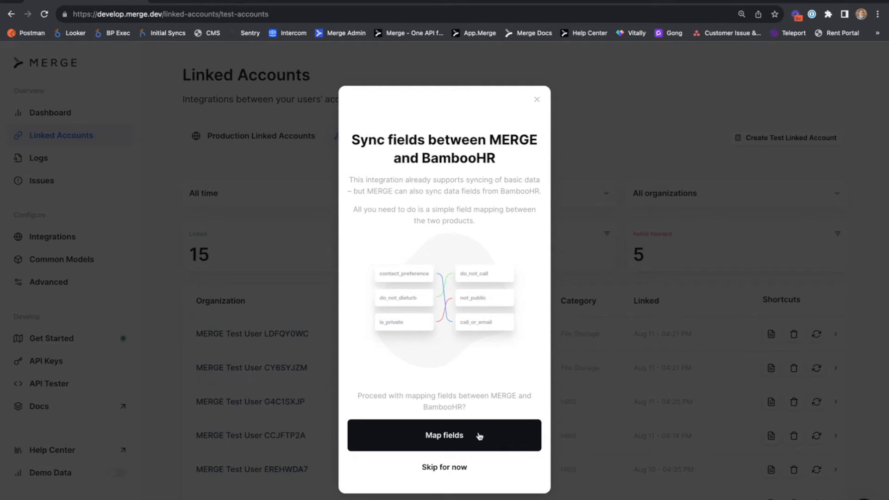
Map employee_emergency_contact_mobile to BambooHR's Emergency Contact Mobile Phone field
left_click(445, 435)
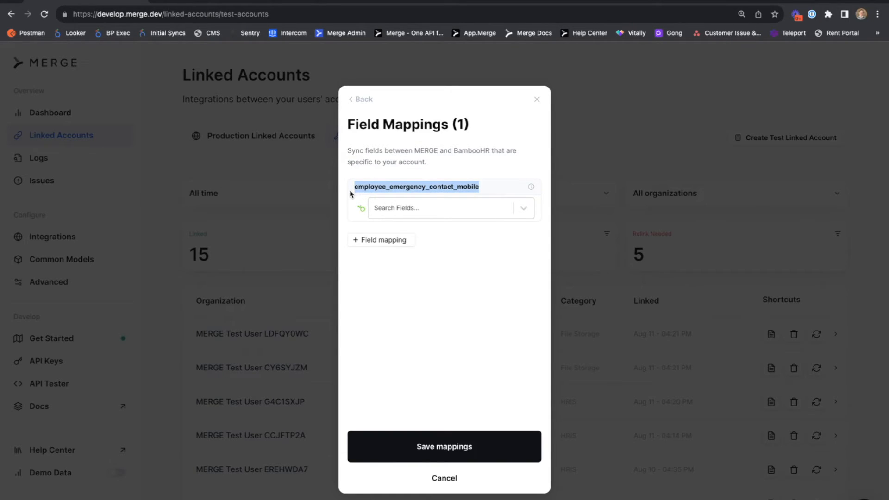
mouse_move(355, 247)
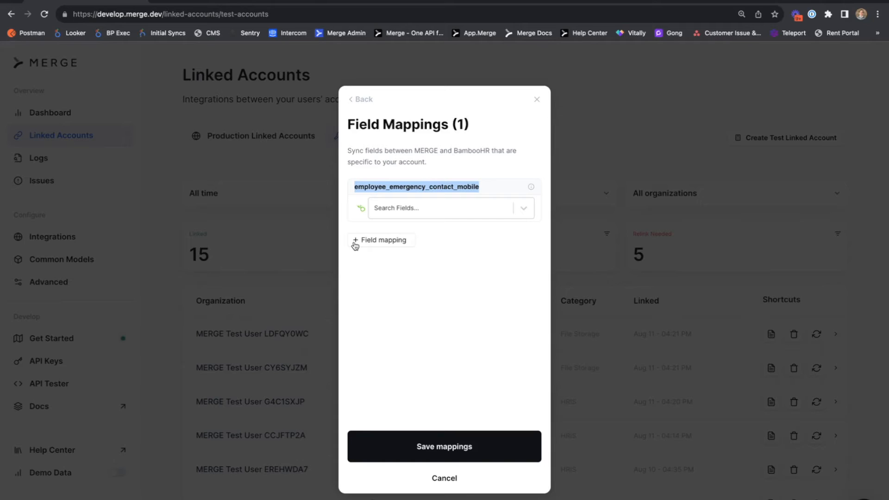
mouse_move(438, 293)
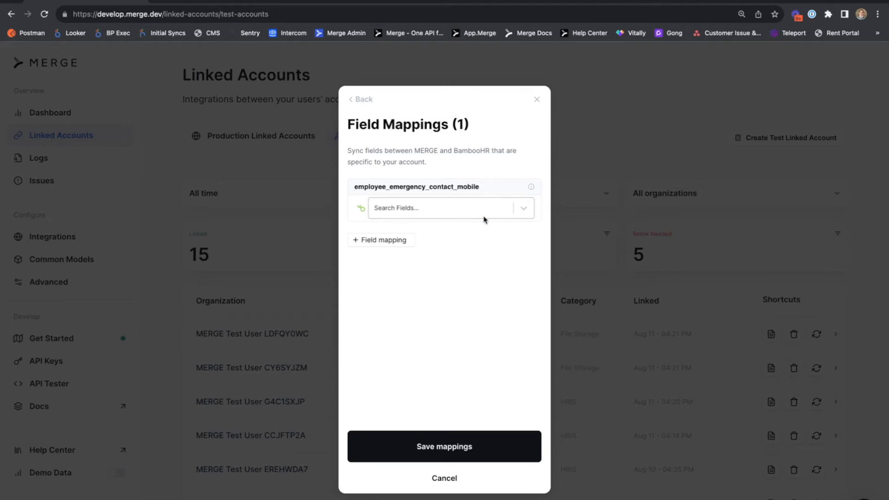
double_click(416, 186)
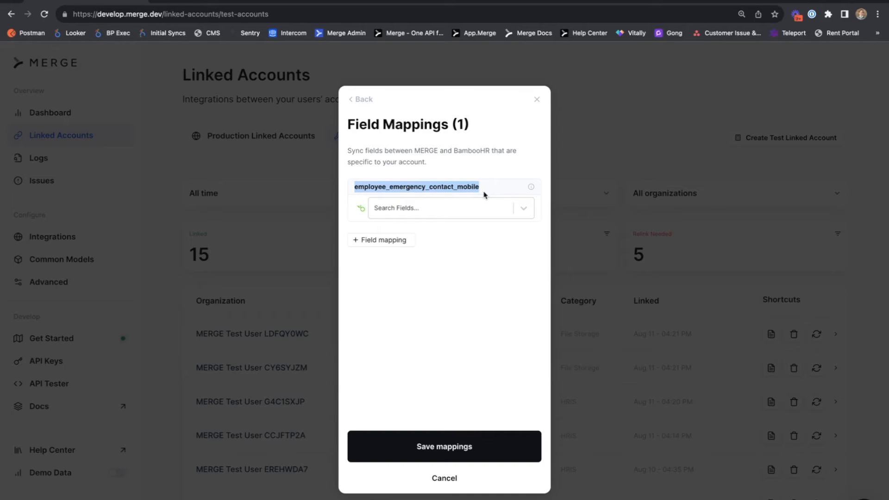
left_click(448, 207)
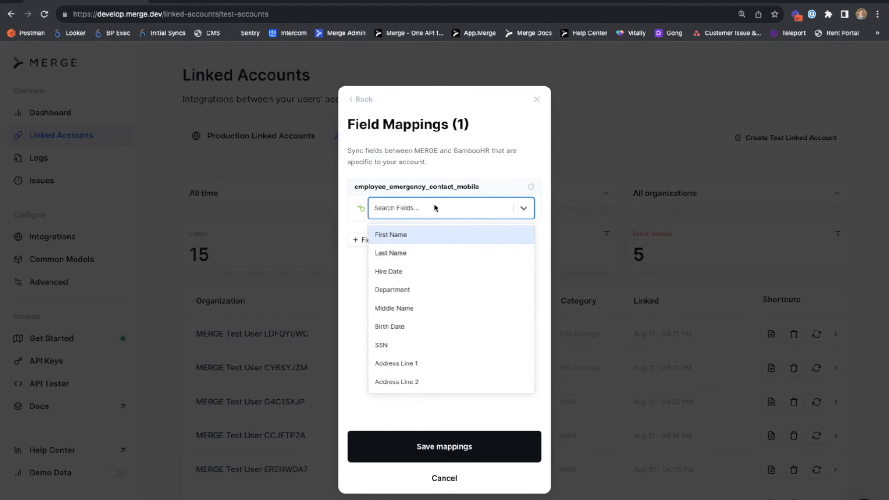
type("emer")
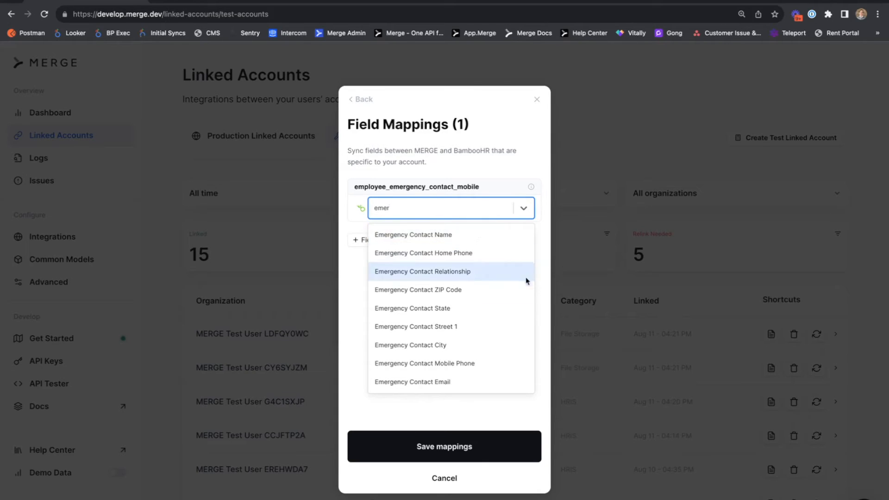
mouse_move(489, 365)
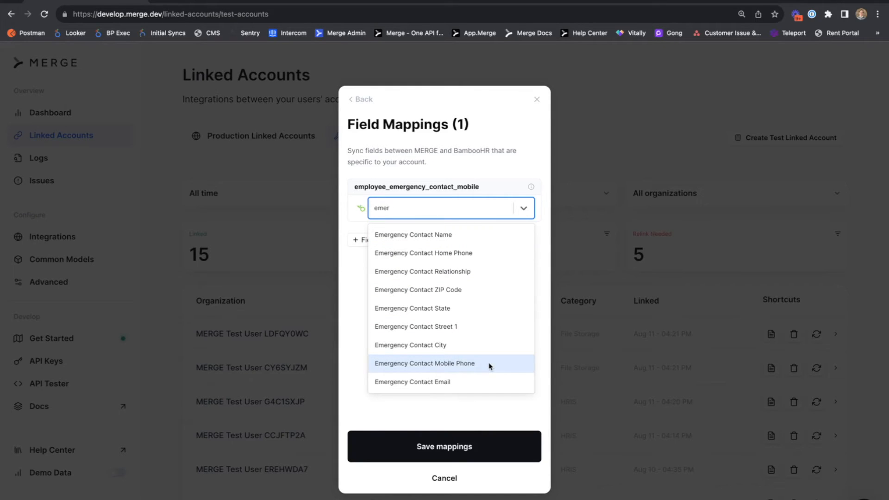
left_click(424, 363)
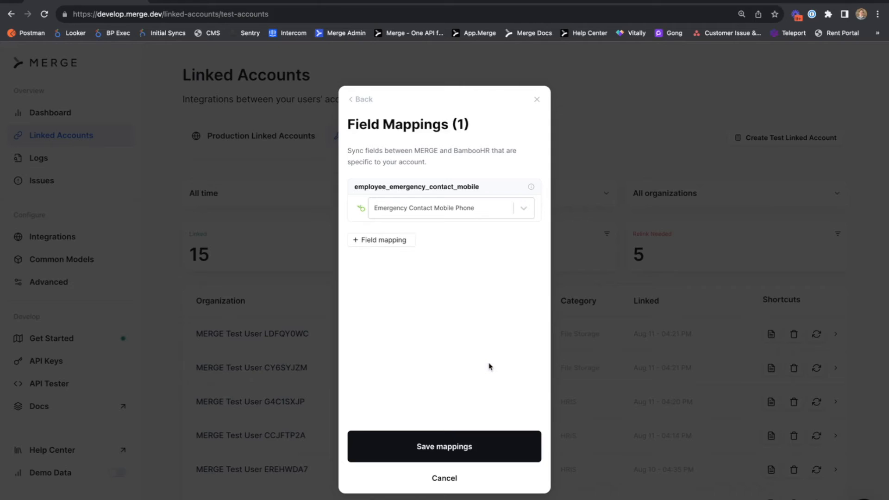
mouse_move(488, 357)
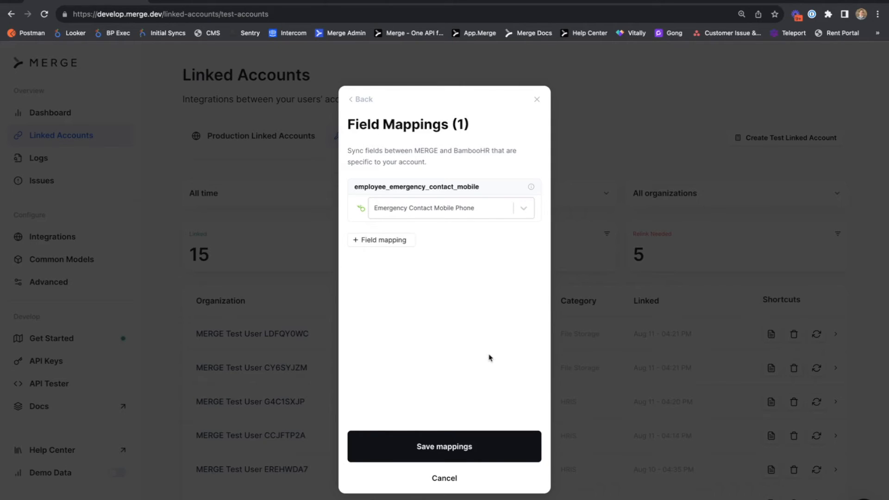
mouse_move(434, 239)
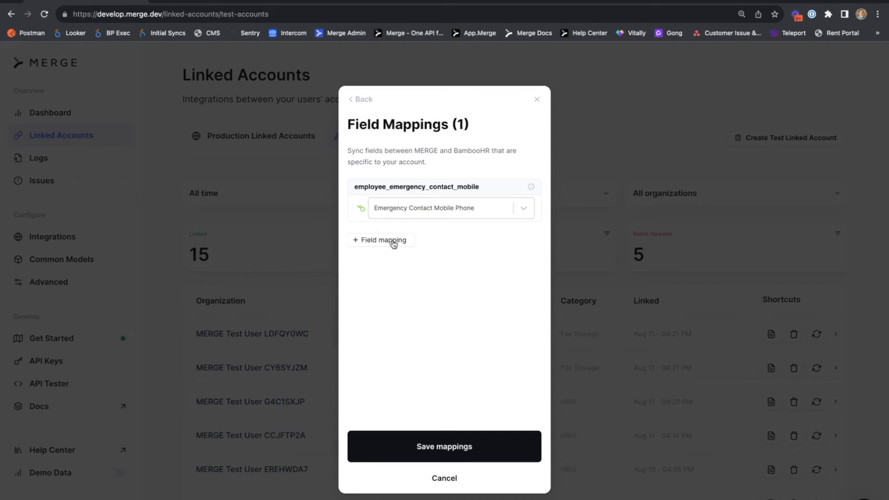
Add a new Employee target field employee_emergency_contact_name described as Emergency Contact
left_click(381, 239)
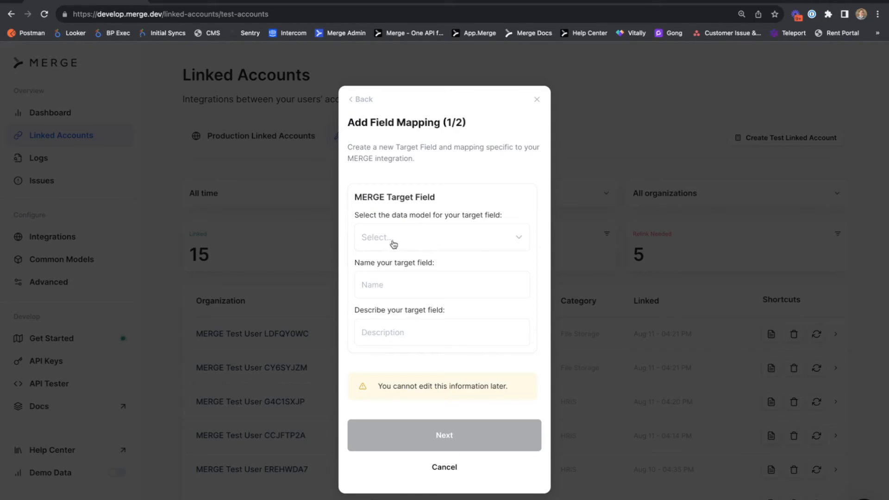
left_click(442, 237)
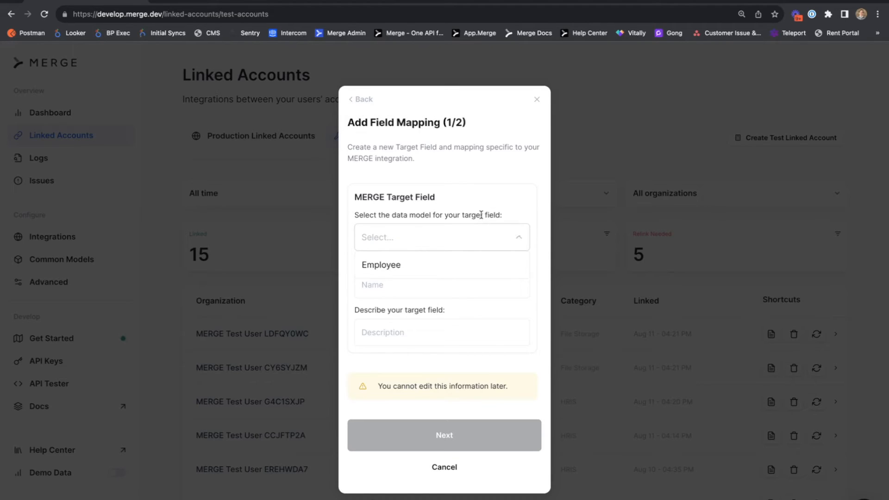
mouse_move(493, 208)
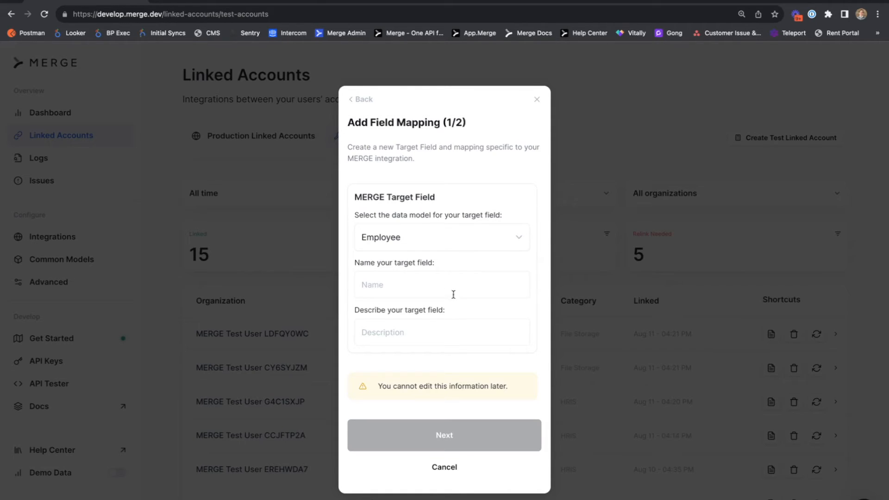
left_click(442, 284)
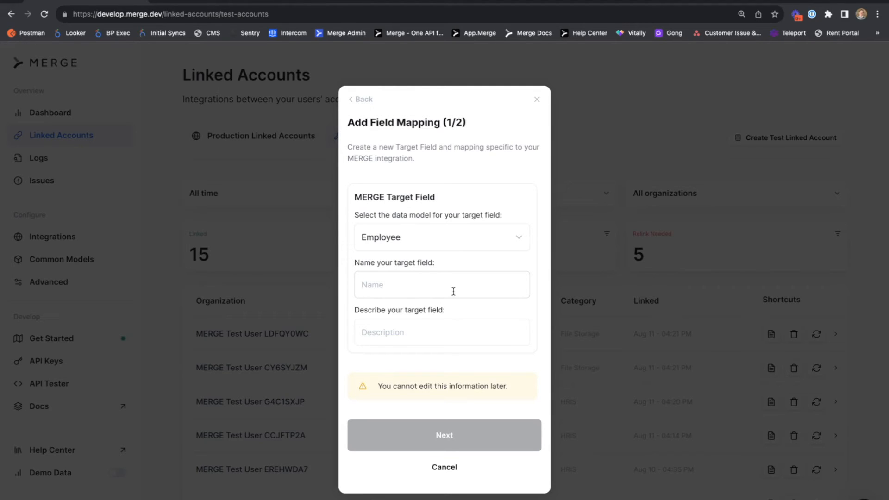
type("employee_emergency_contact_")
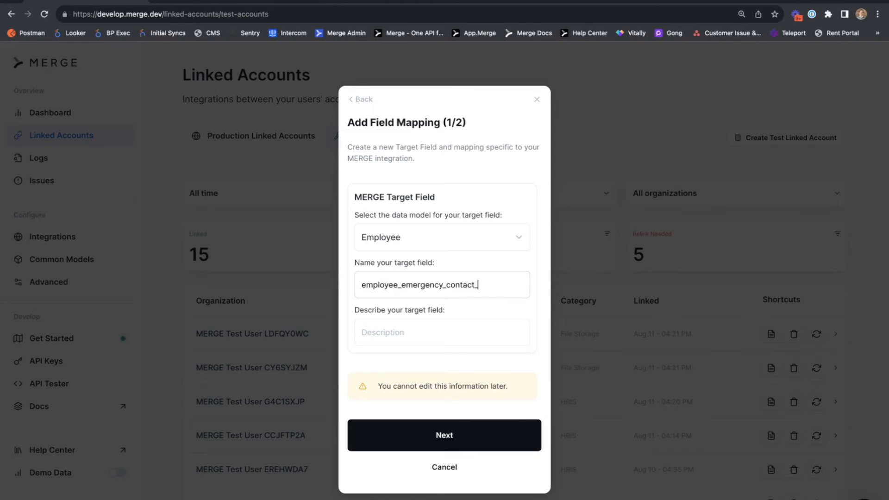
type("name")
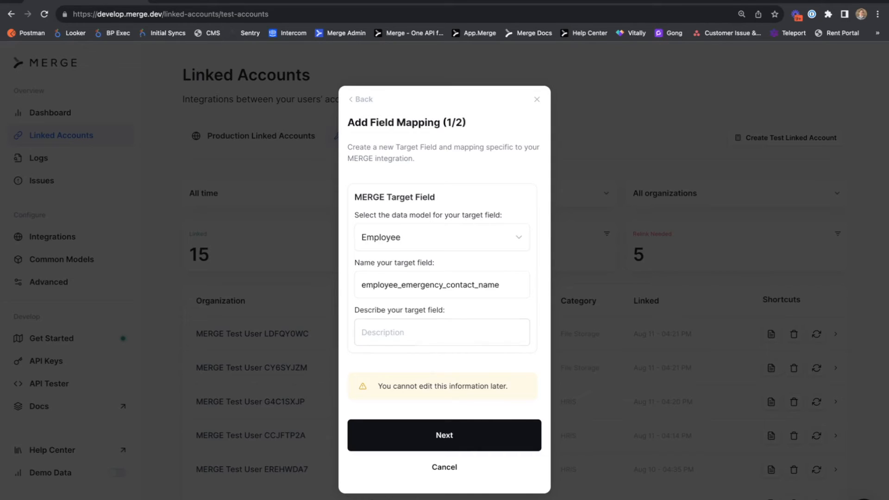
type("Emergency Contact's Name")
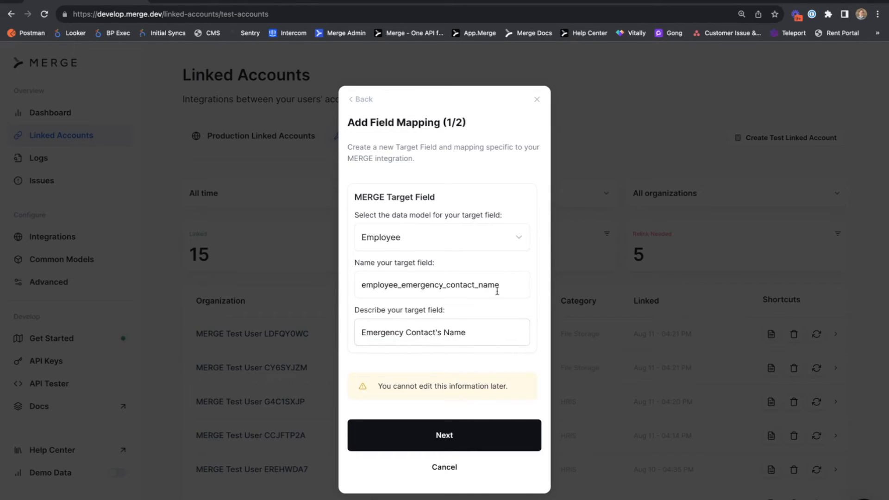
triple_click(441, 284)
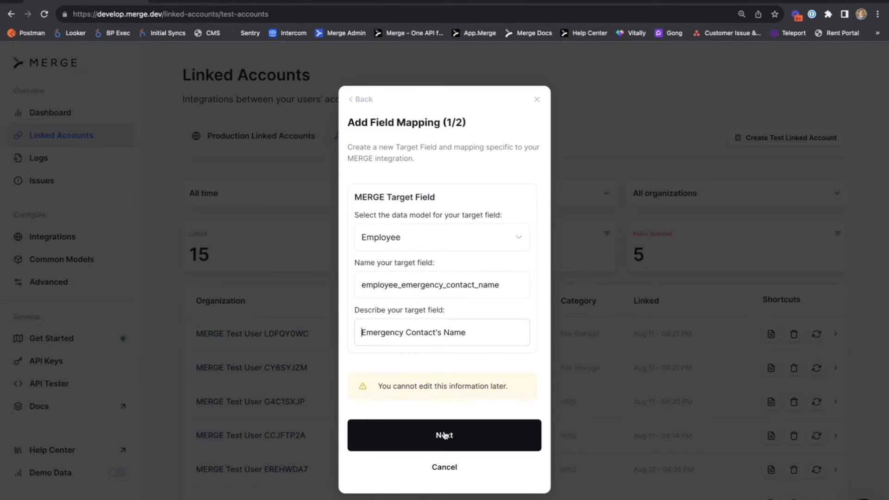
left_click(444, 435)
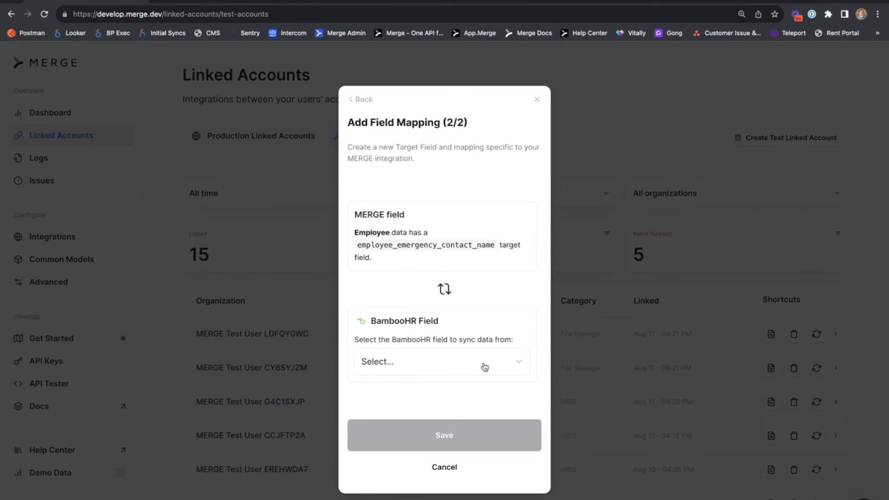
Map it to BambooHR's Emergency Contact Name and save the account's field mappings
left_click(440, 362)
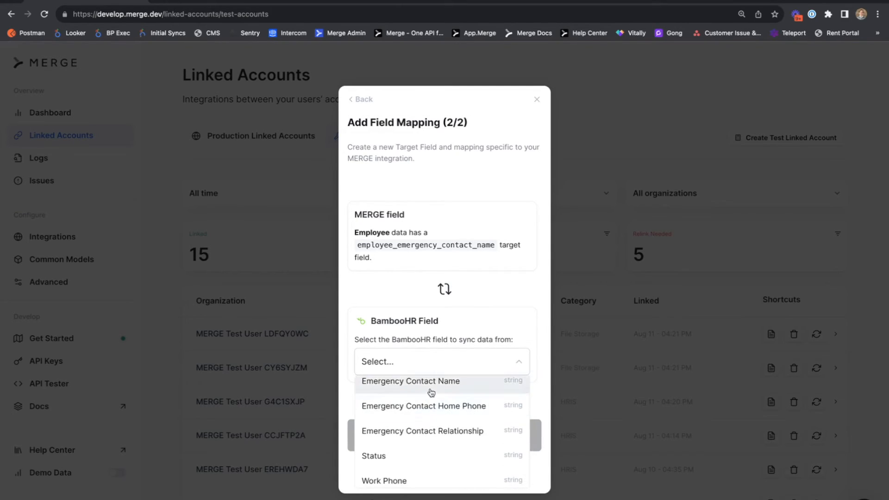
left_click(410, 380)
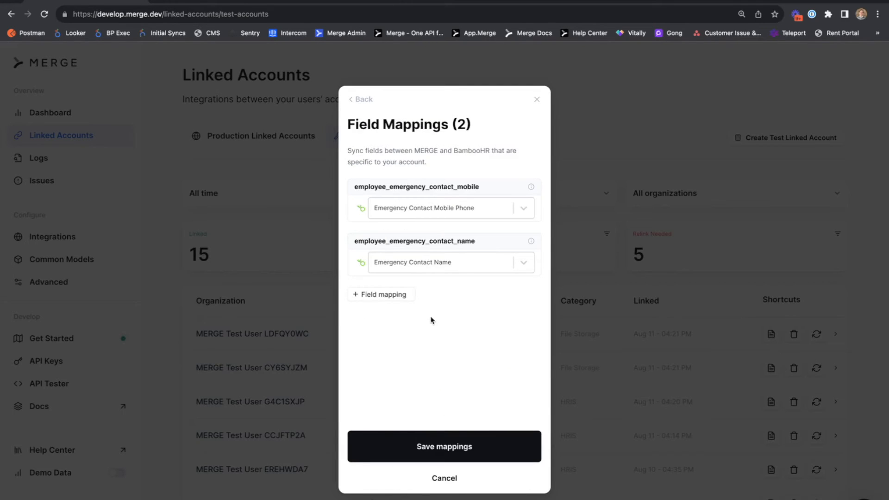
left_click(444, 447)
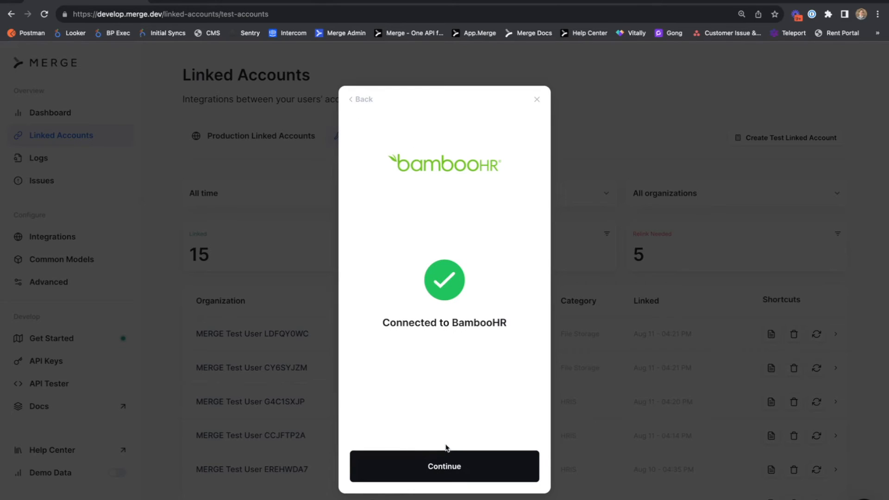
mouse_move(425, 377)
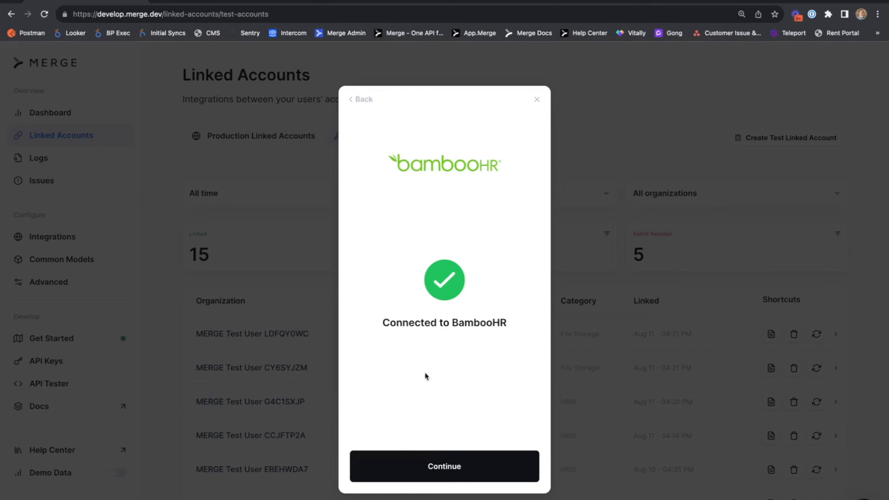
mouse_move(439, 309)
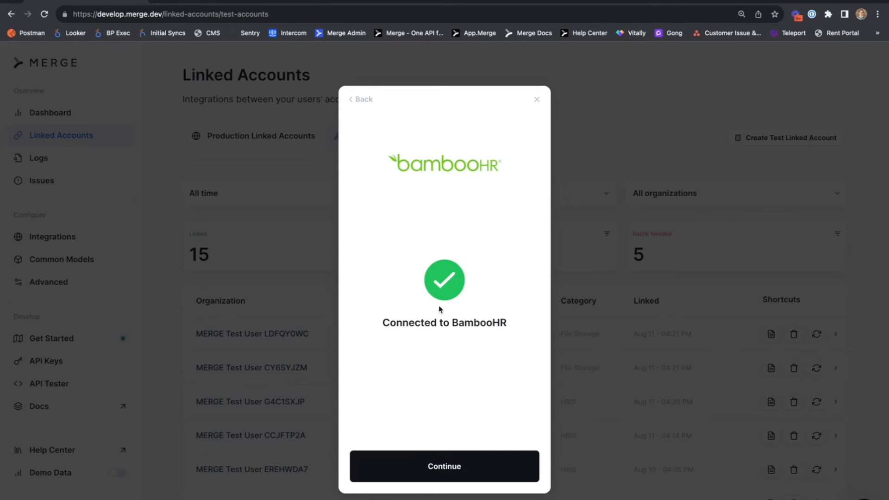
Continue past the connection confirmation, review the accessible Employee fields, and reach the connected-account options
double_click(444, 322)
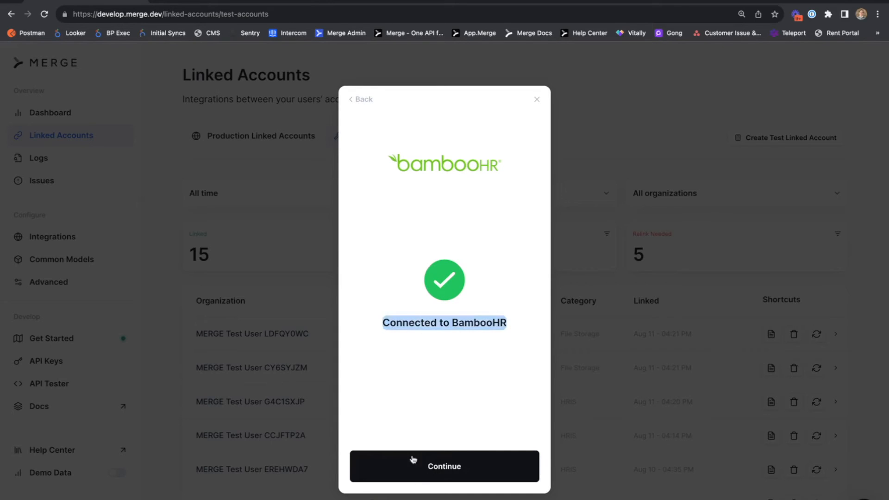
left_click(444, 466)
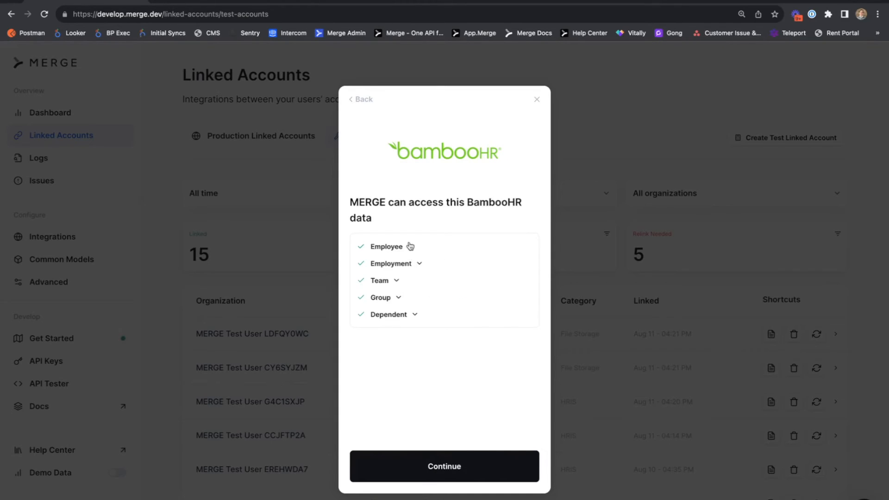
left_click(395, 246)
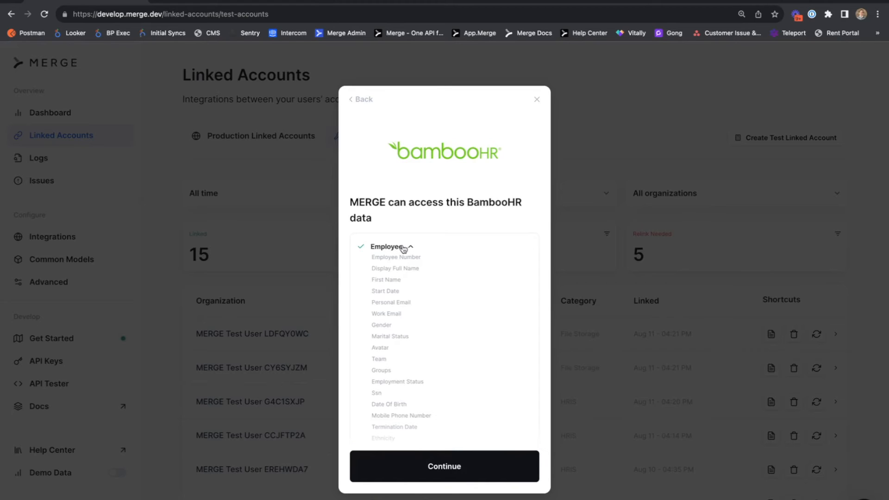
left_click(409, 248)
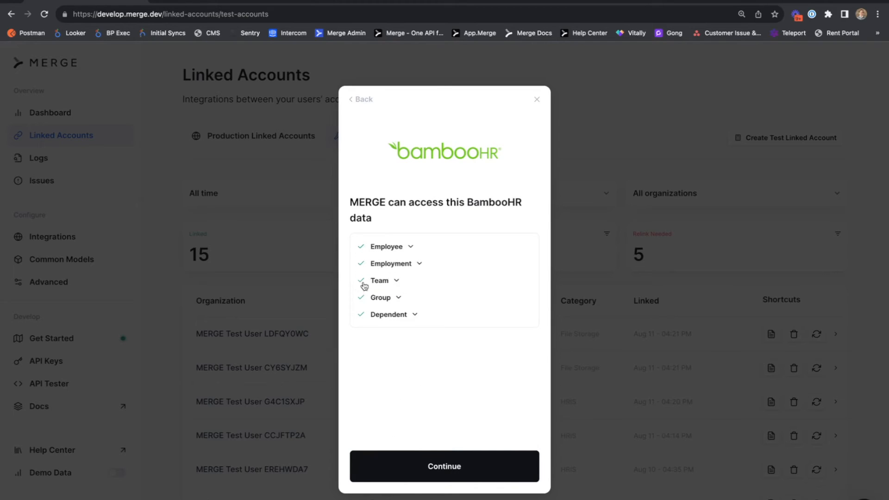
mouse_move(424, 304)
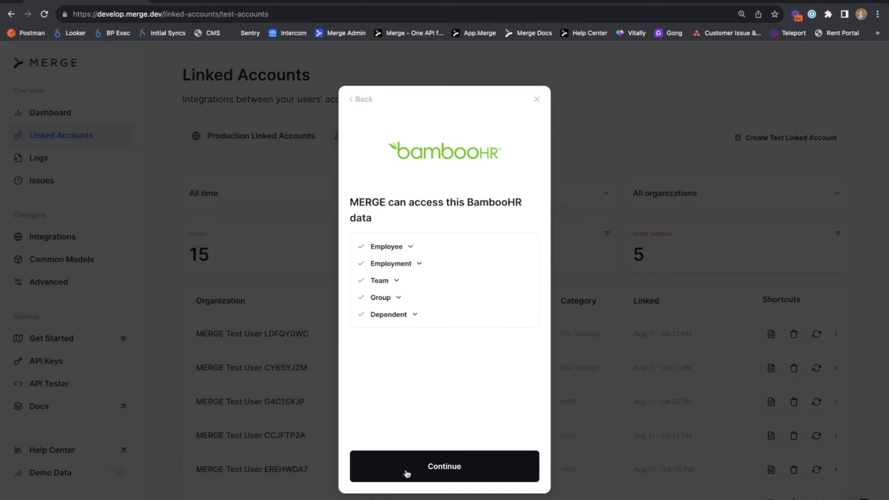
left_click(443, 466)
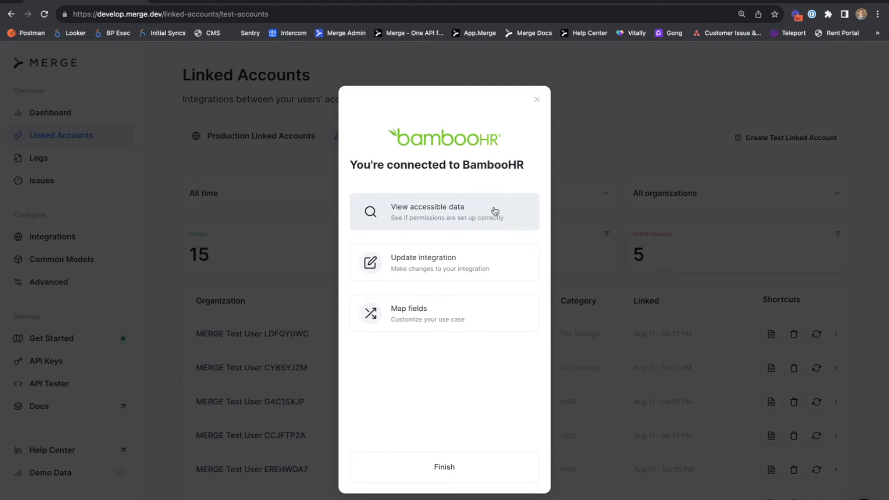
mouse_move(492, 259)
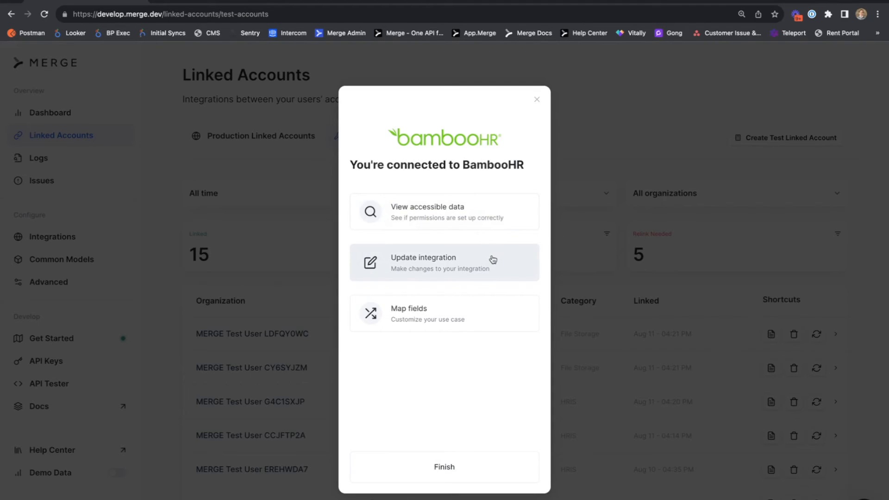
mouse_move(493, 256)
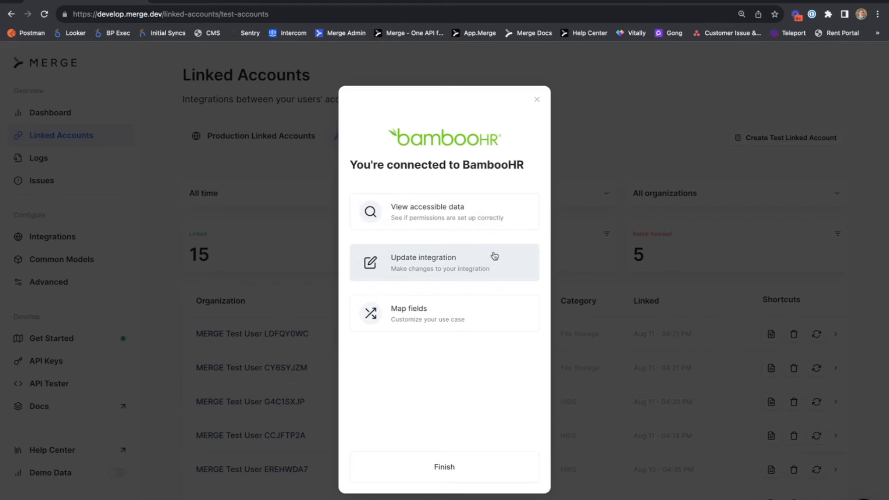
mouse_move(491, 320)
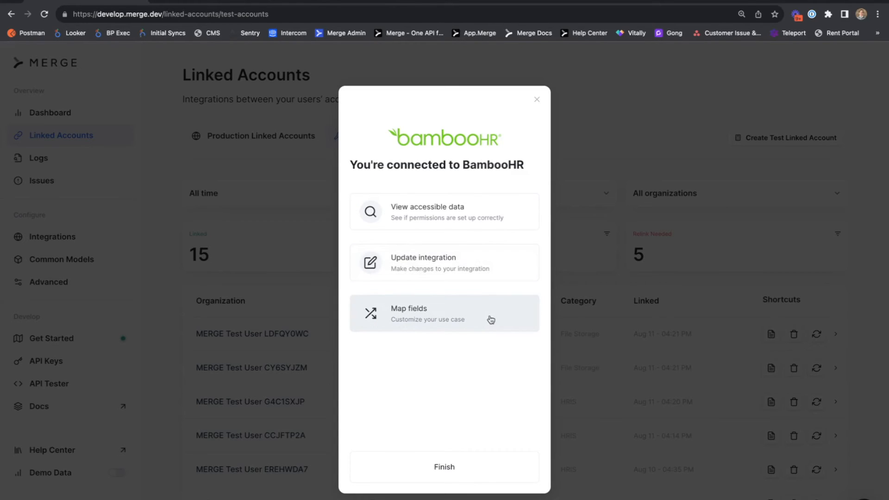
mouse_move(444, 467)
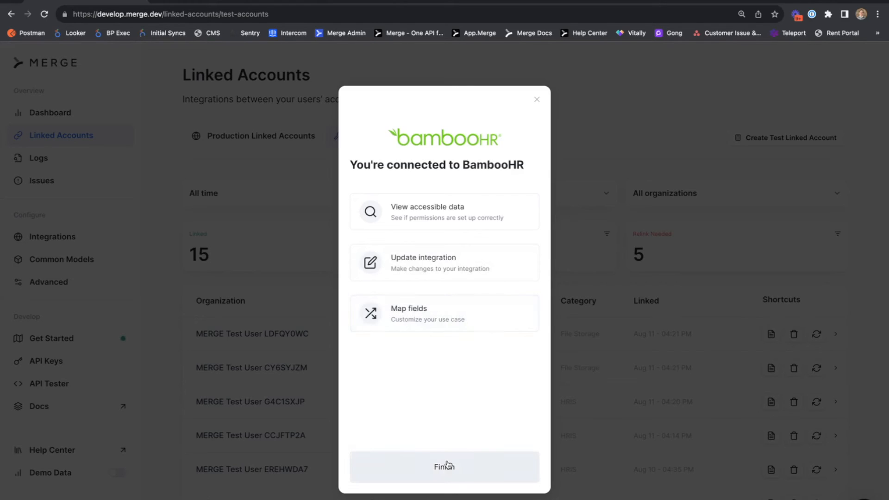
Finish the Merge Link flow, returning to the Test Linked Accounts list
left_click(444, 466)
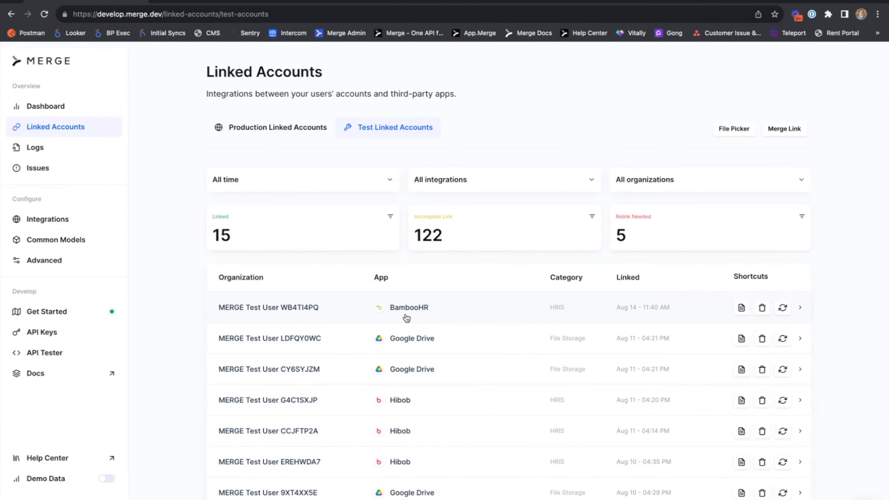
View the new BambooHR linked account's Overview with its syncing data models
left_click(408, 307)
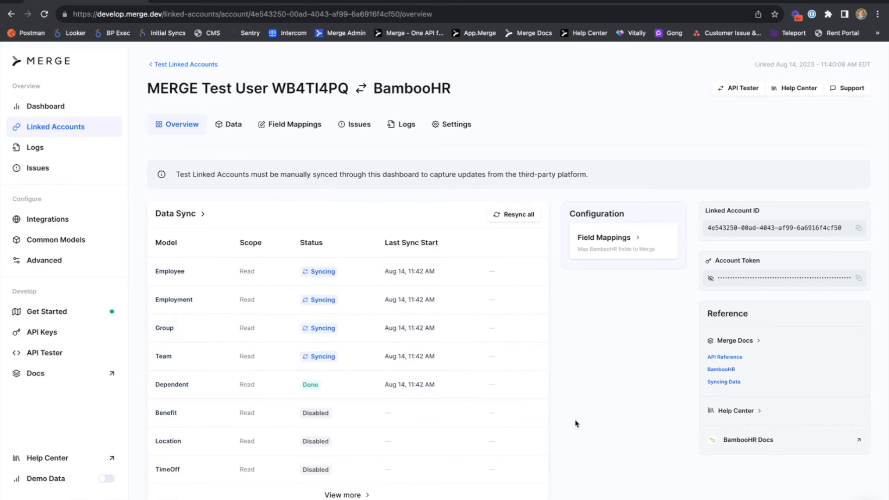
mouse_move(584, 310)
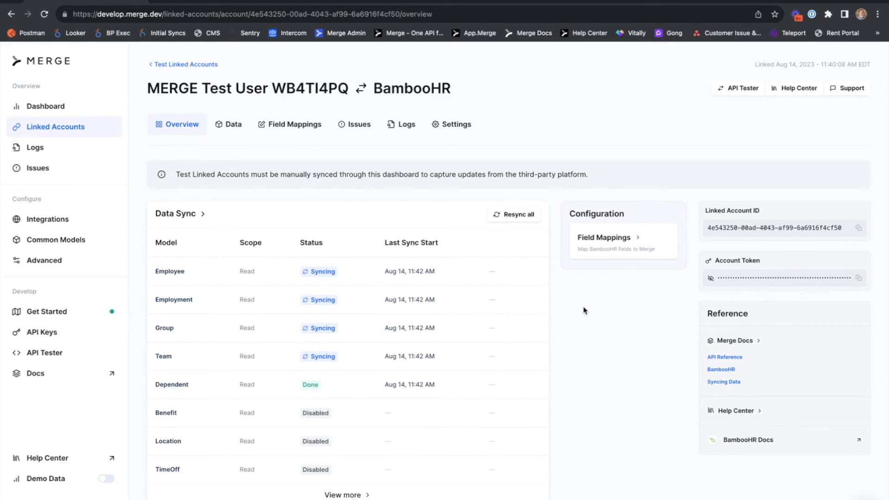
mouse_move(150, 281)
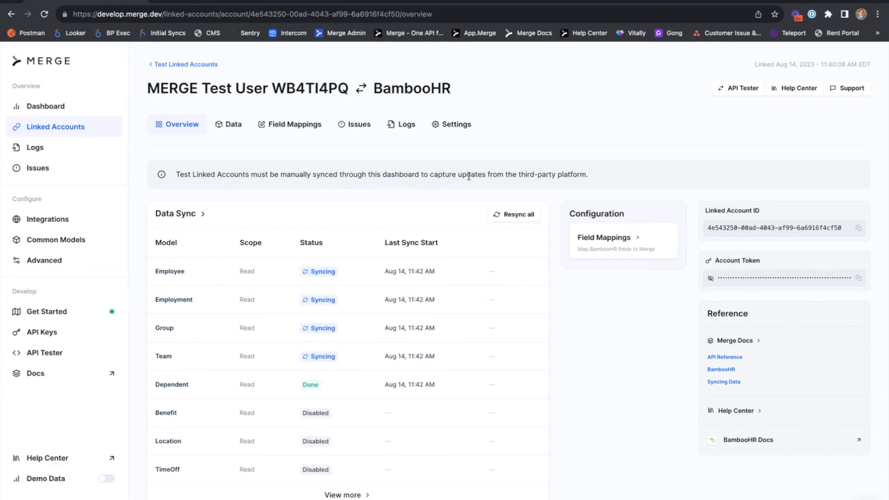
mouse_move(334, 153)
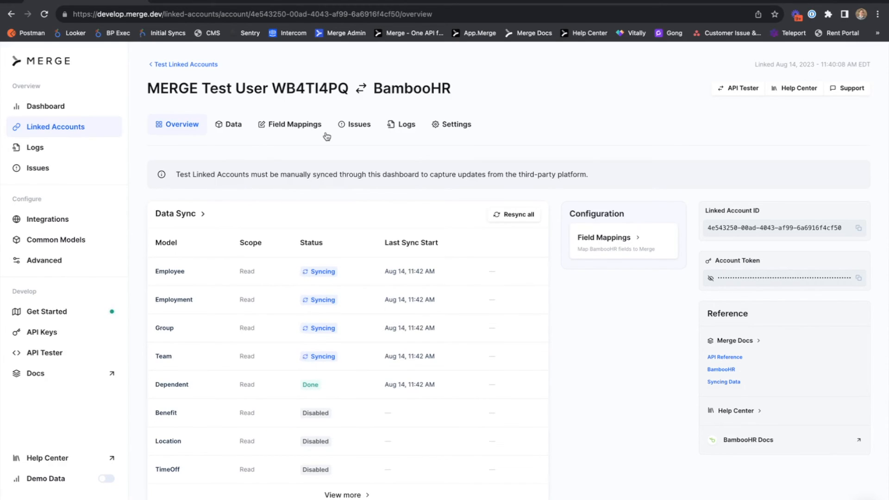
left_click(512, 215)
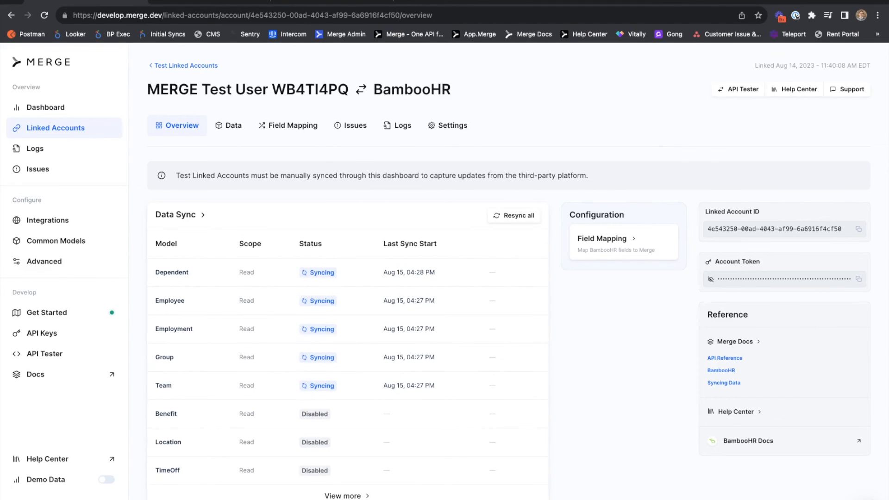
left_click(293, 125)
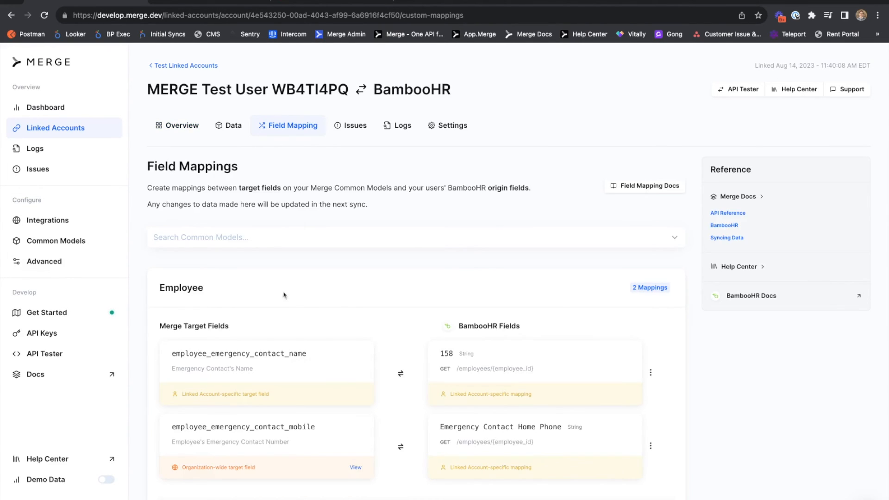
scroll("down", 3)
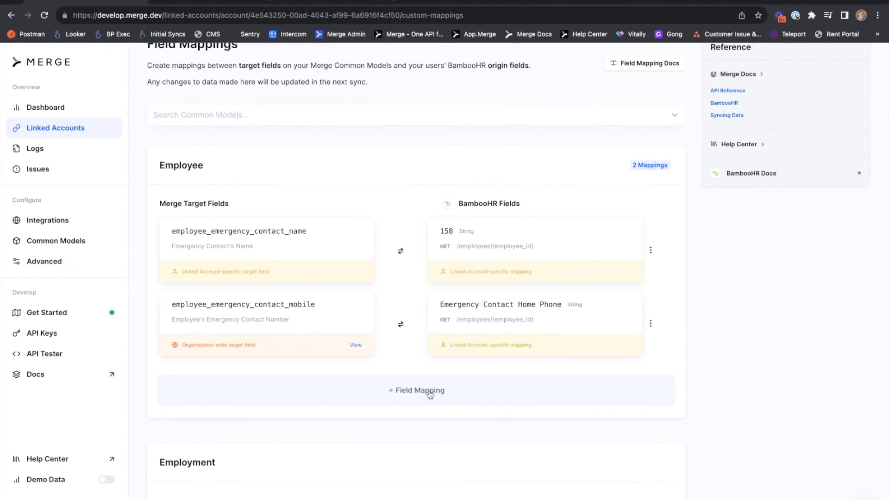
left_click(416, 390)
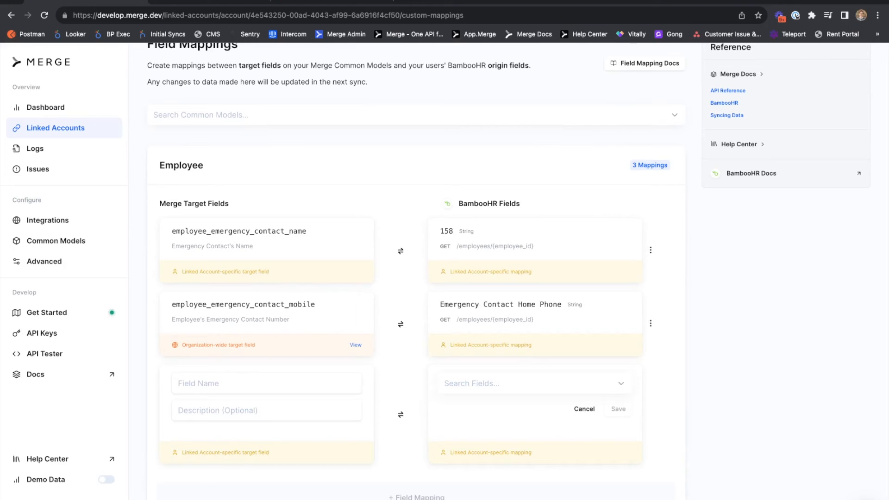
left_click(585, 408)
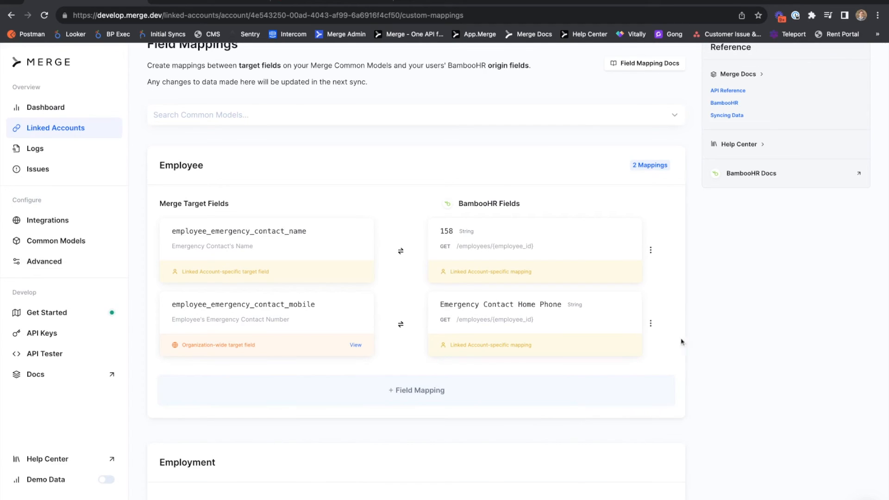
left_click(650, 323)
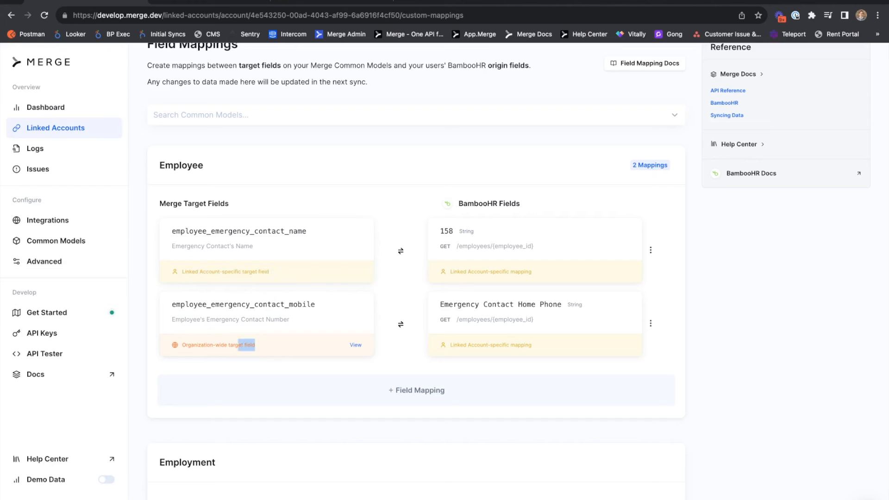
double_click(218, 344)
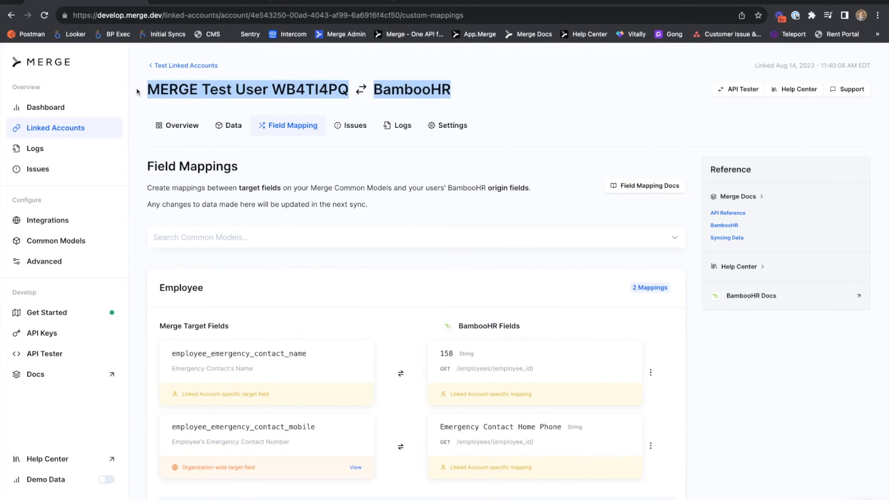
mouse_move(447, 110)
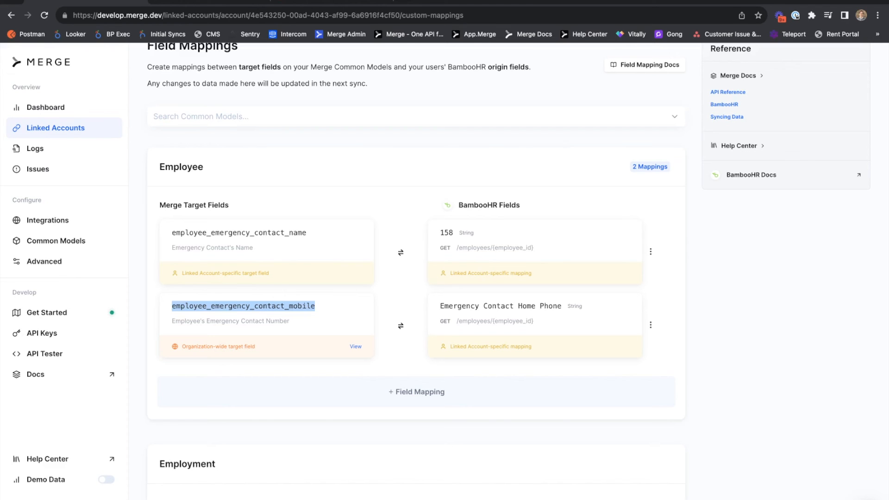
View the employee_emergency_contact_mobile target field's settings under Advanced > Field Mapping
left_click(44, 261)
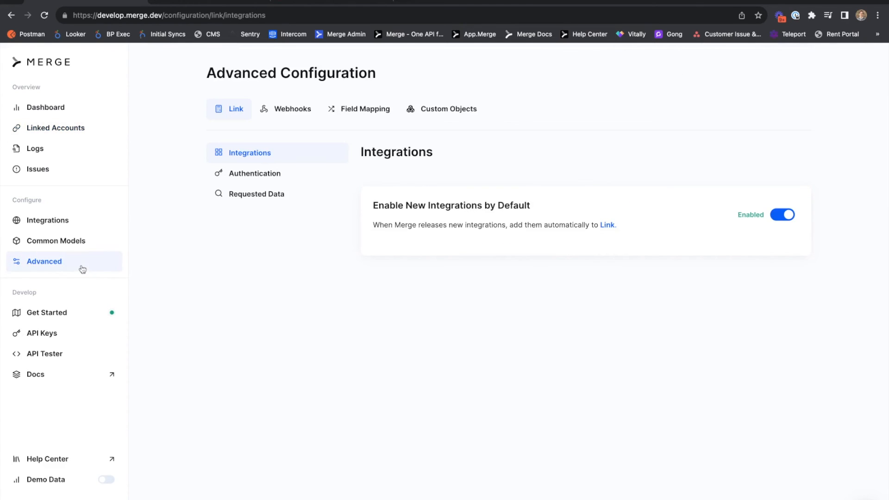
left_click(366, 108)
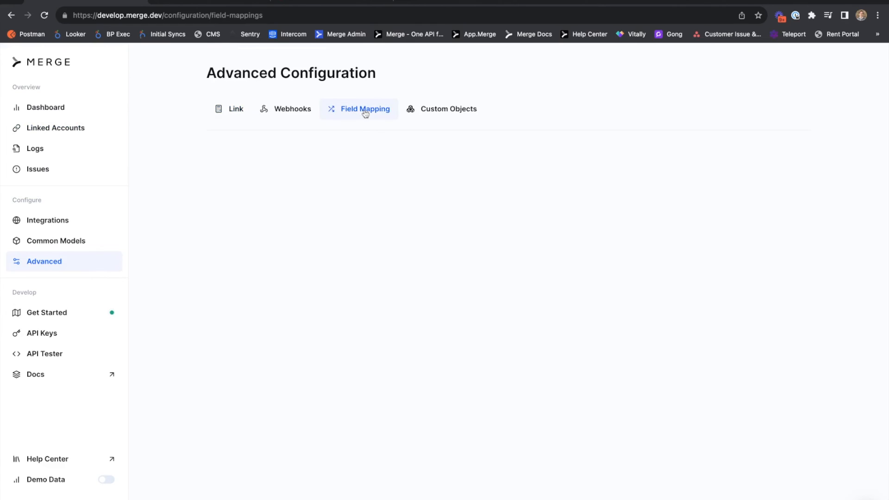
left_click(365, 108)
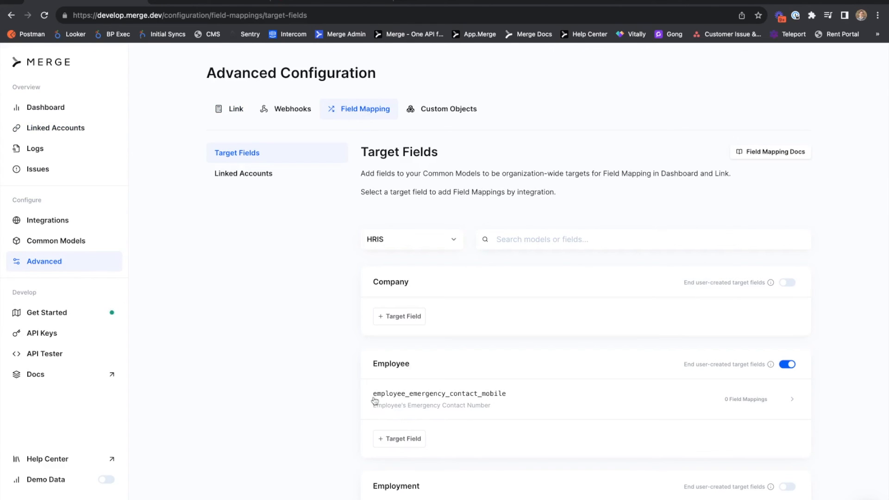
mouse_move(794, 405)
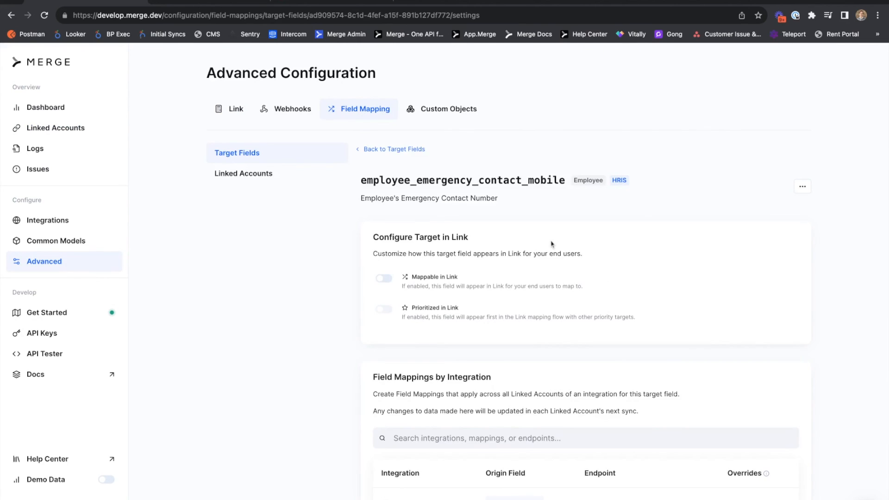
scroll("down", 3)
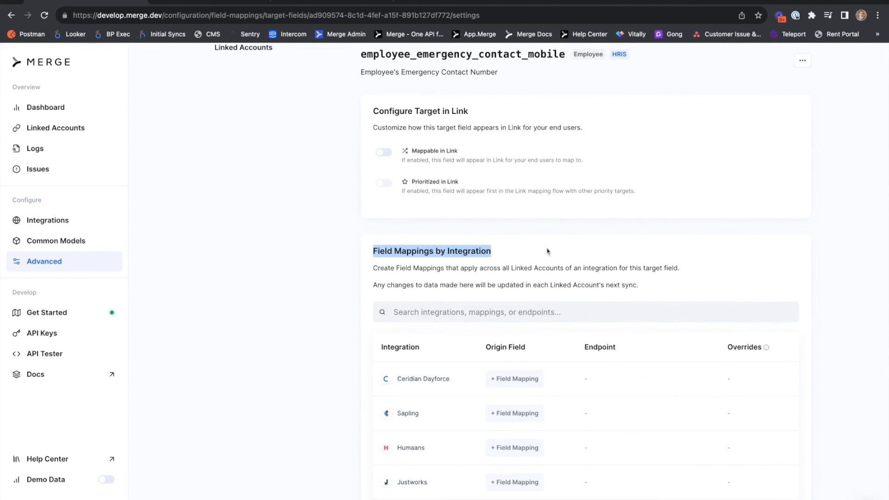
Map BambooHR's mobilePhone origin field to employee_emergency_contact_mobile integration-wide
scroll("down", 3)
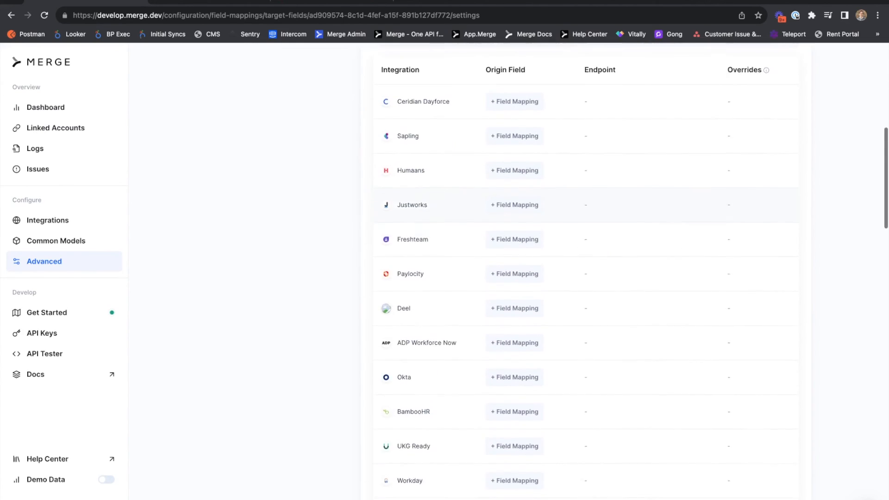
scroll("down", 3)
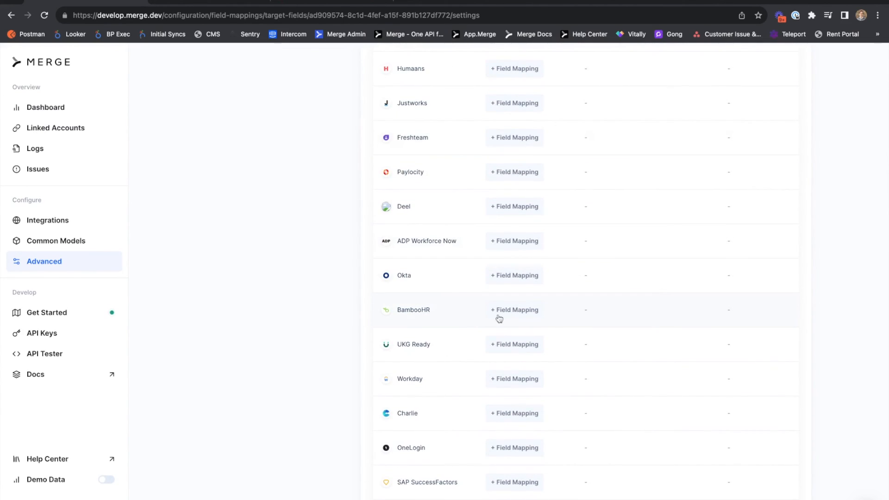
left_click(513, 310)
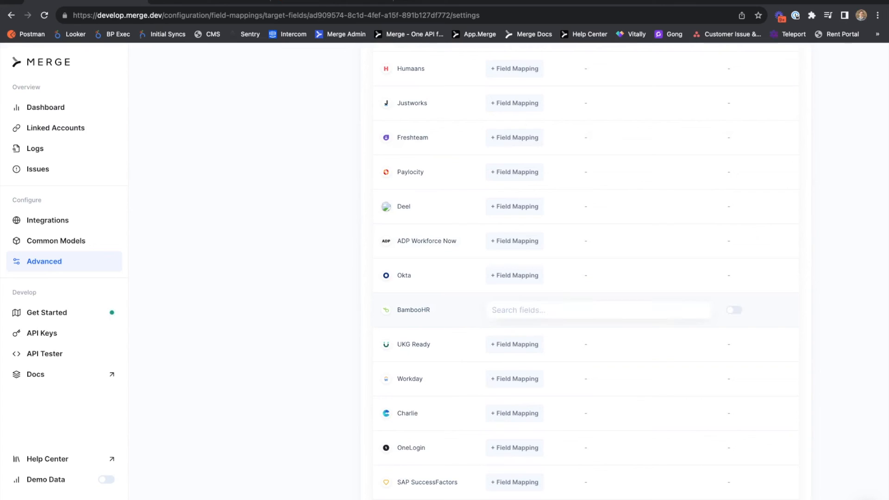
left_click(595, 309)
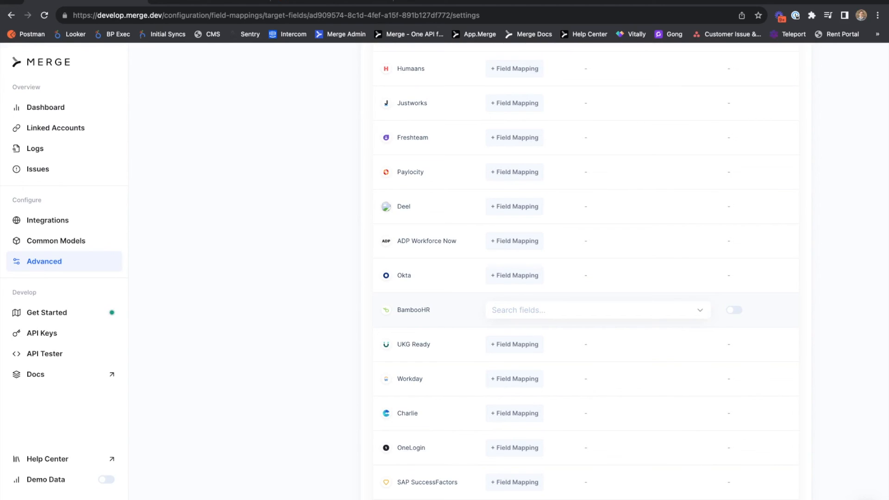
left_click(595, 309)
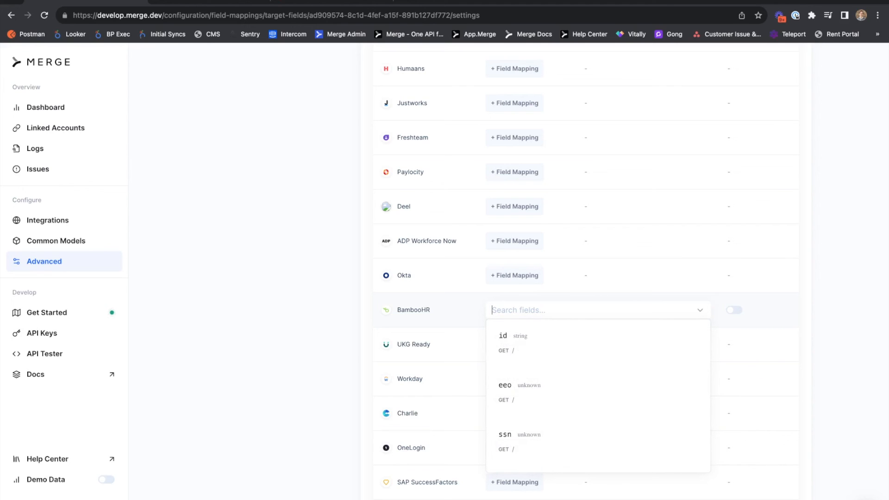
type("mobilePhone")
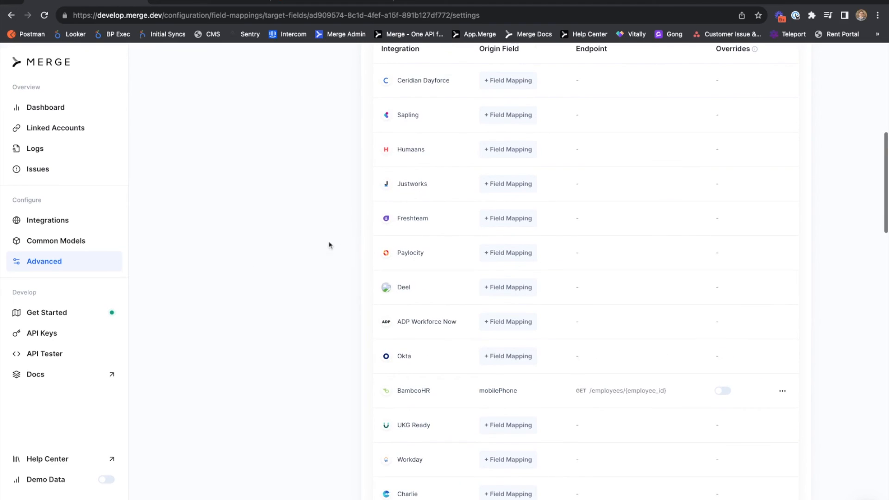
mouse_move(447, 238)
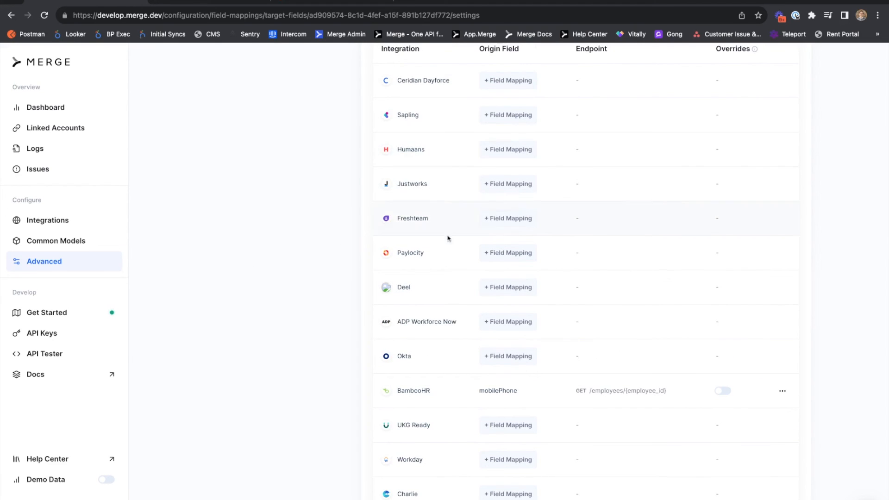
mouse_move(443, 258)
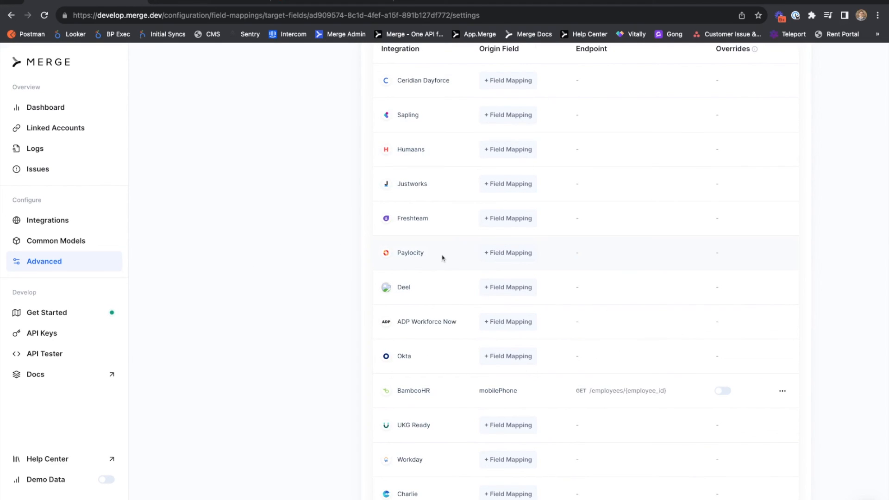
mouse_move(433, 158)
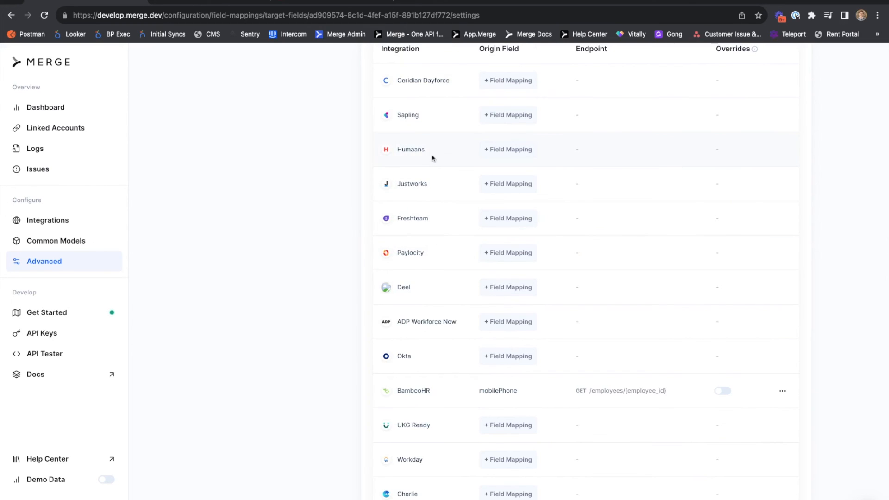
Start a Humaans field mapping and cancel it without mapping anything
double_click(410, 149)
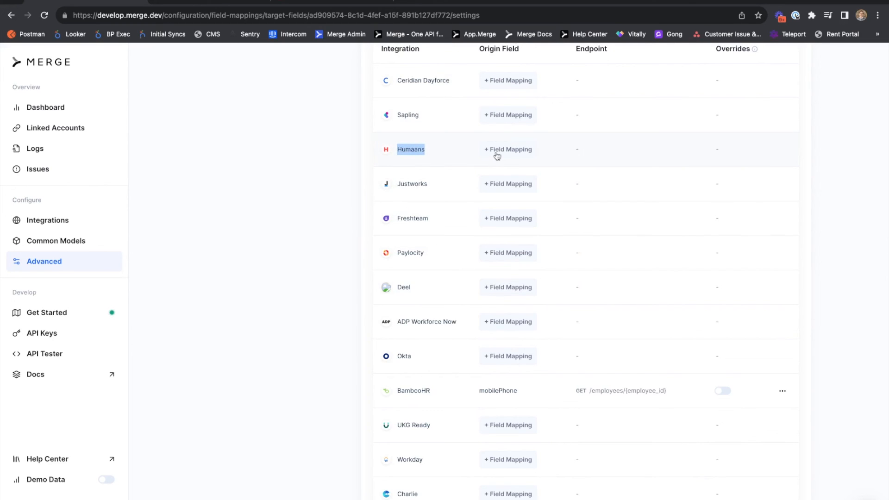
left_click(508, 149)
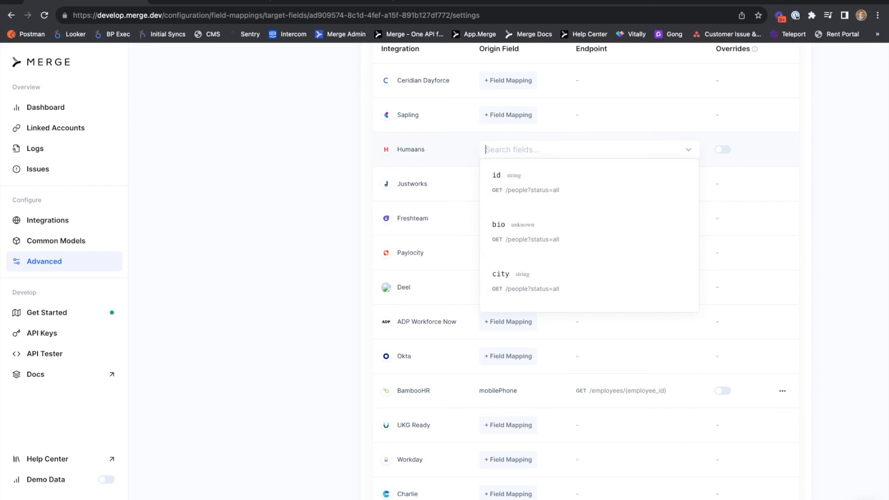
mouse_move(844, 169)
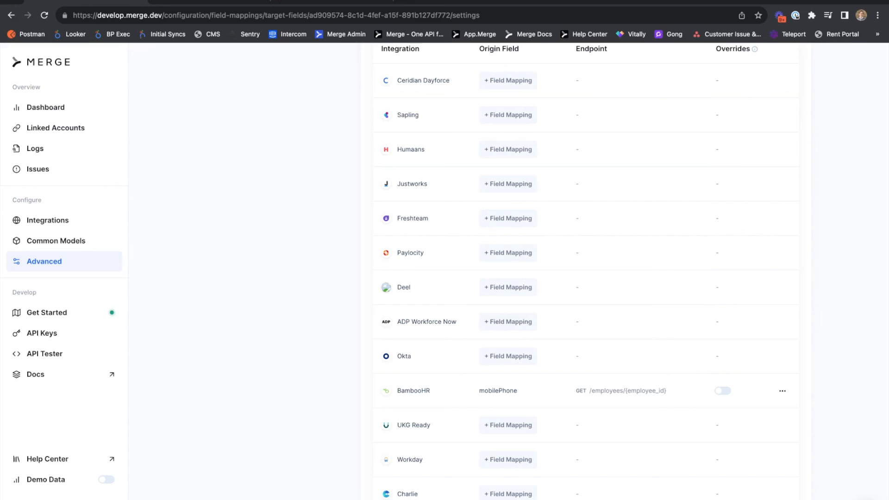
left_click(55, 127)
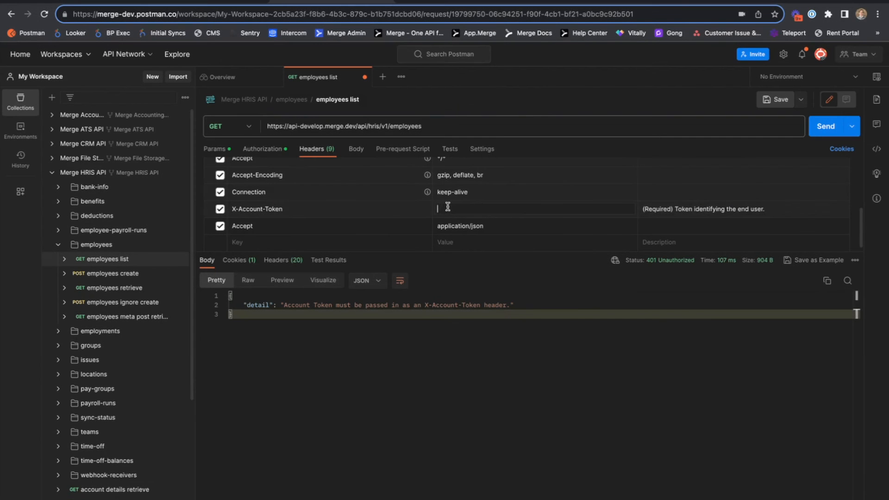
Focus the X-Account-Token header value on Postman's employees list request
left_click(825, 126)
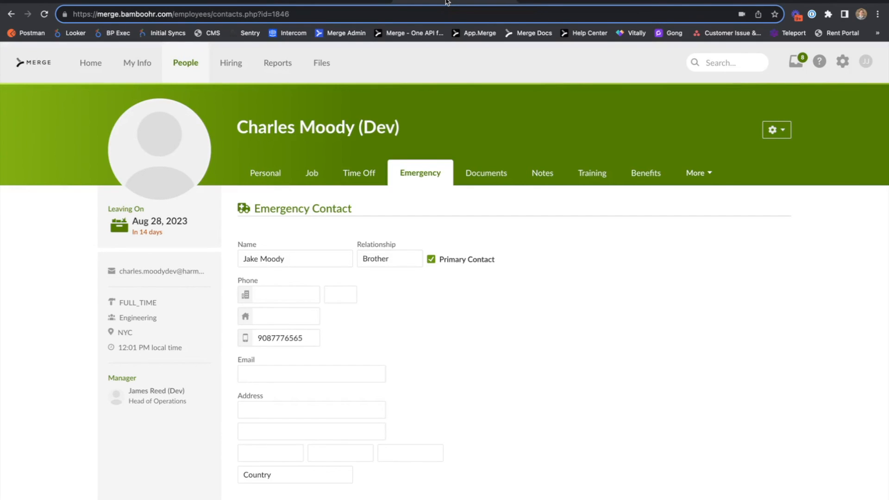
mouse_move(359, 173)
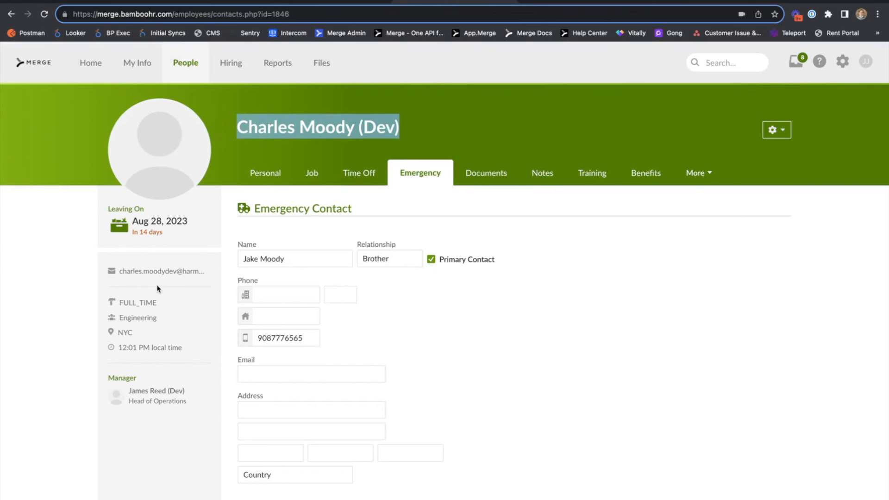
mouse_move(400, 188)
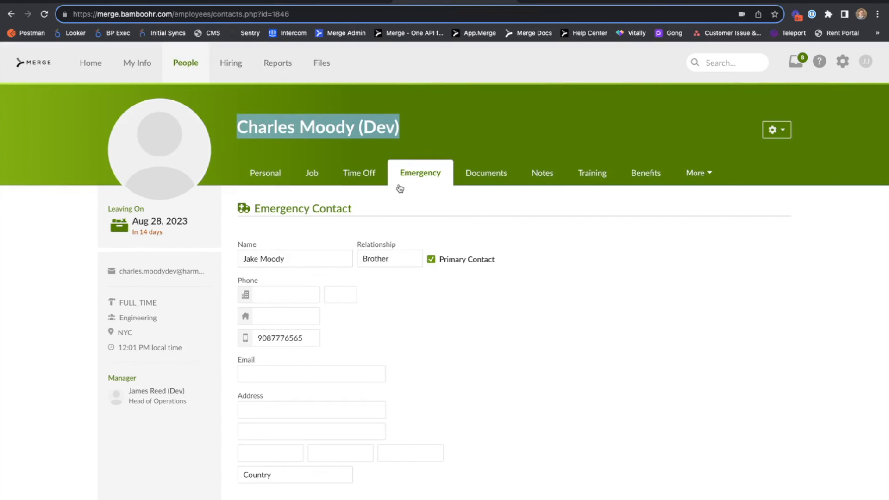
left_click(294, 258)
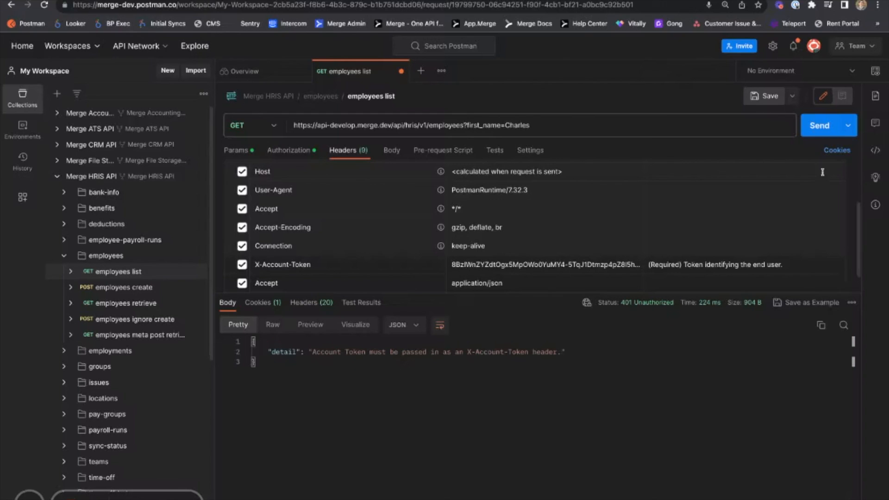
Send the first_name=Charles employees request and highlight the field_mappings block in the 200 OK response
left_click(819, 125)
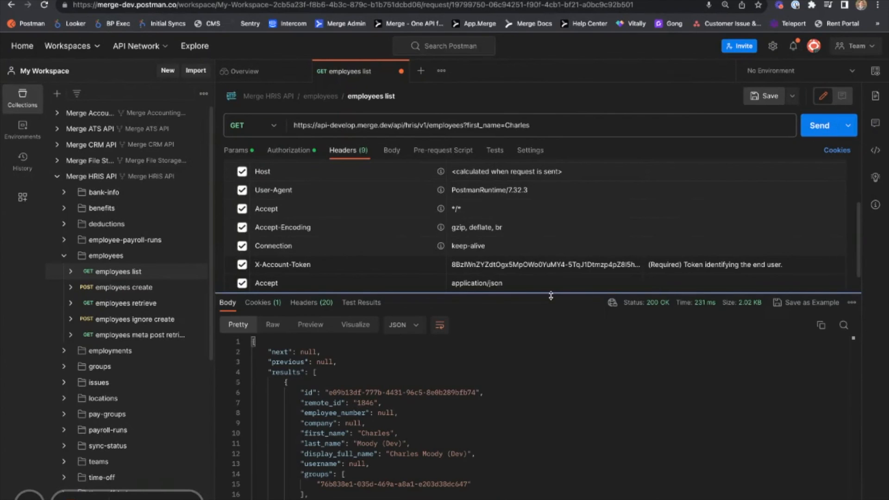
scroll("down", 3)
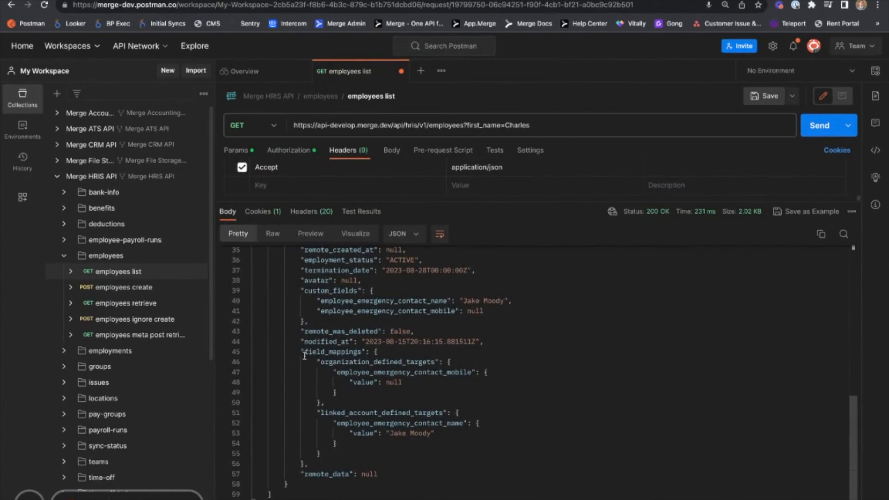
left_click_drag(301, 351, 434, 433)
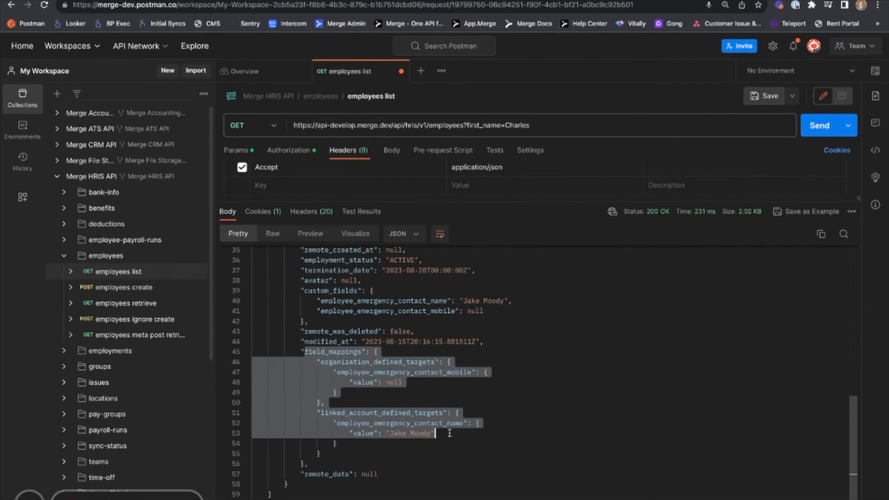